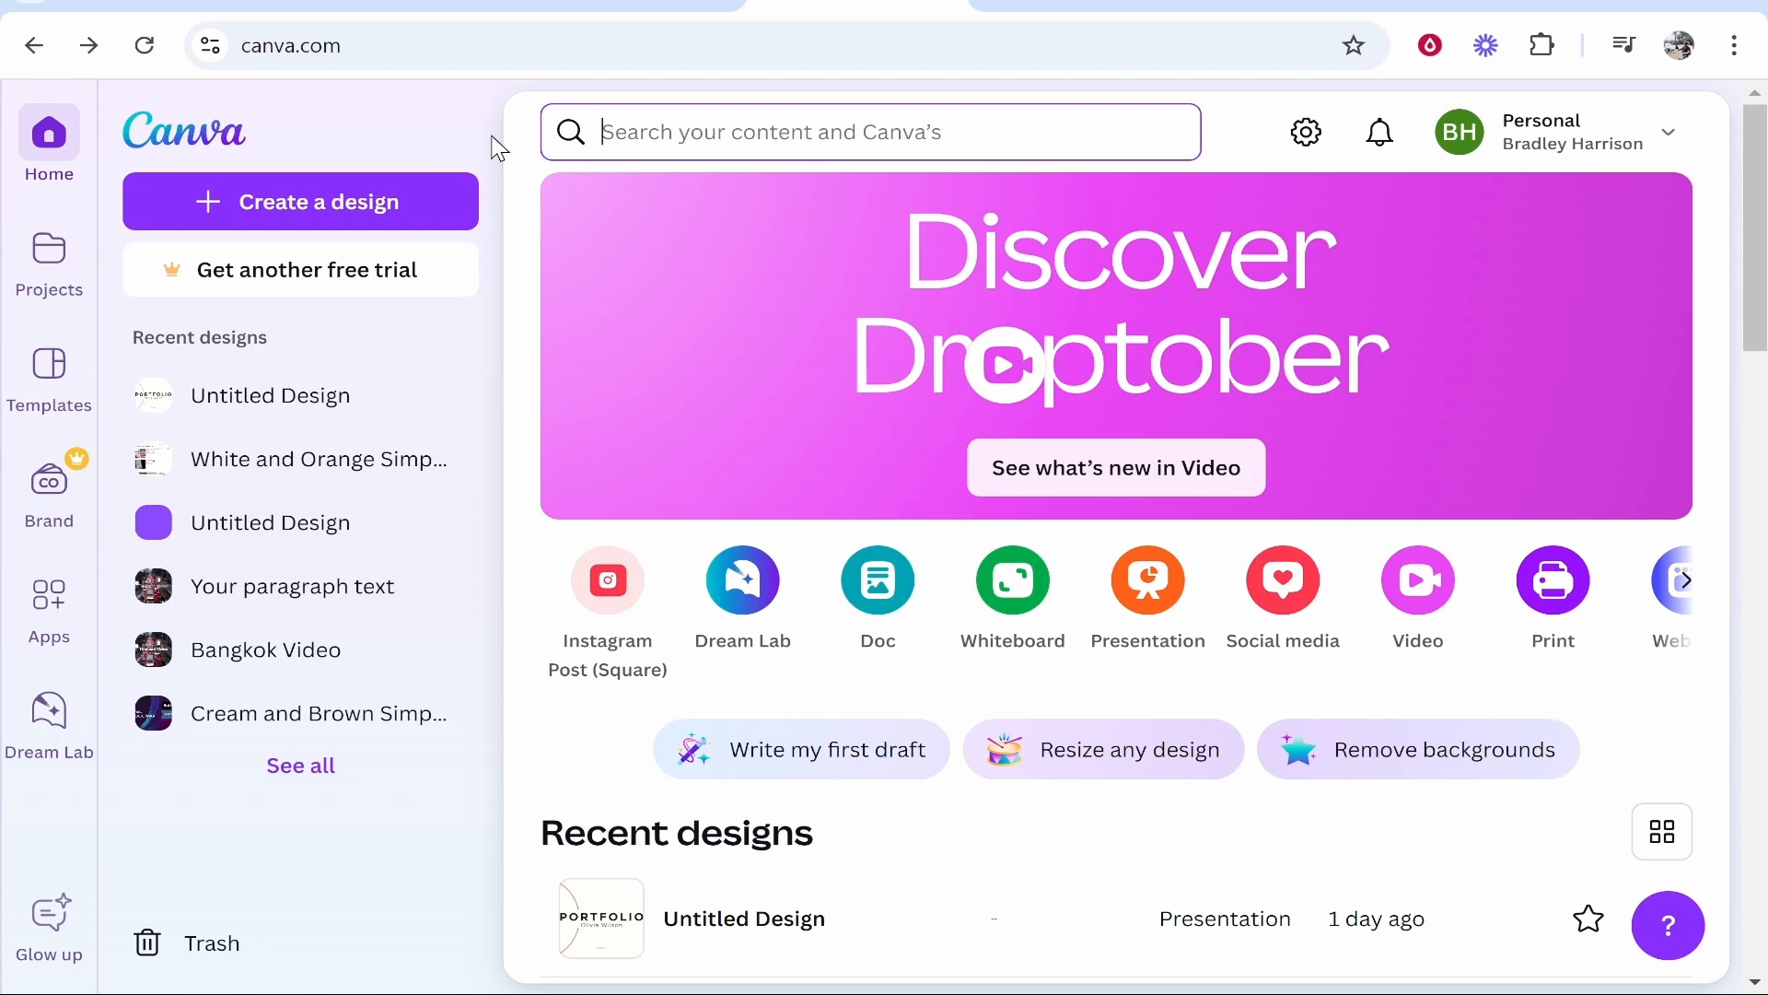
{"action": "mouse_move", "coordinate": [513, 146]}
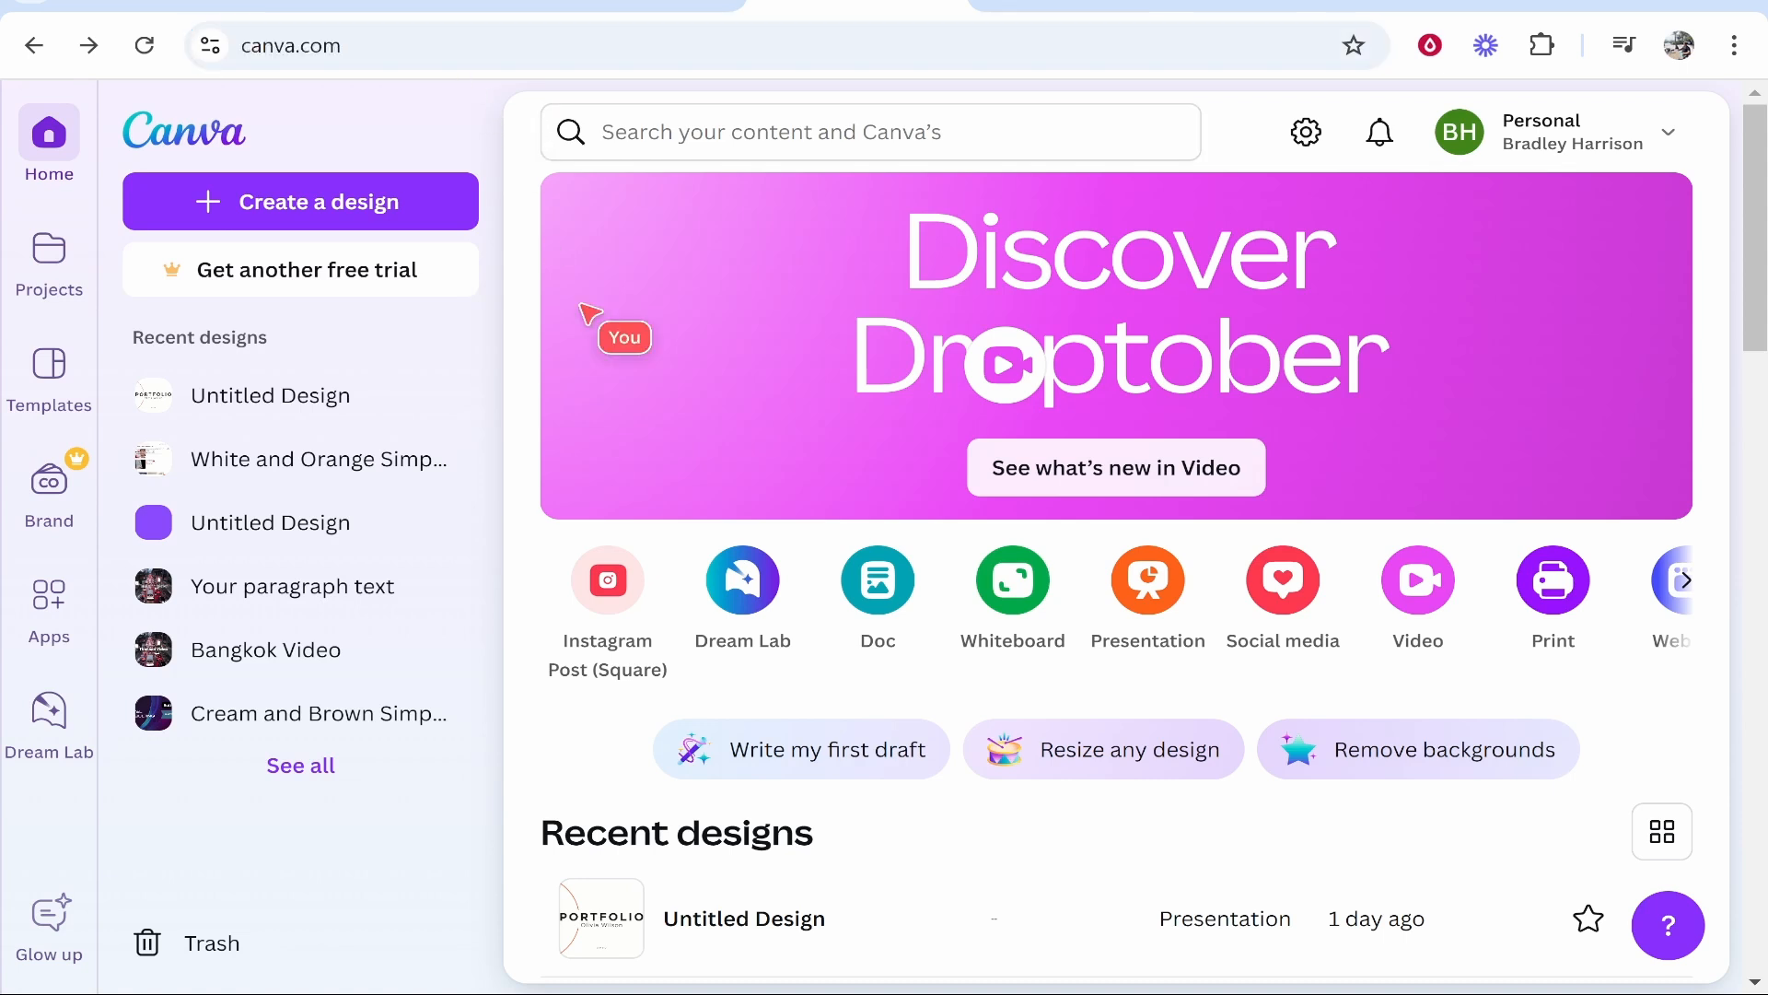
Step: Open the Portfolio presentation's share panel and scroll down to its Download option
{"action": "scroll", "scroll_direction": "down", "scroll_amount": 3}
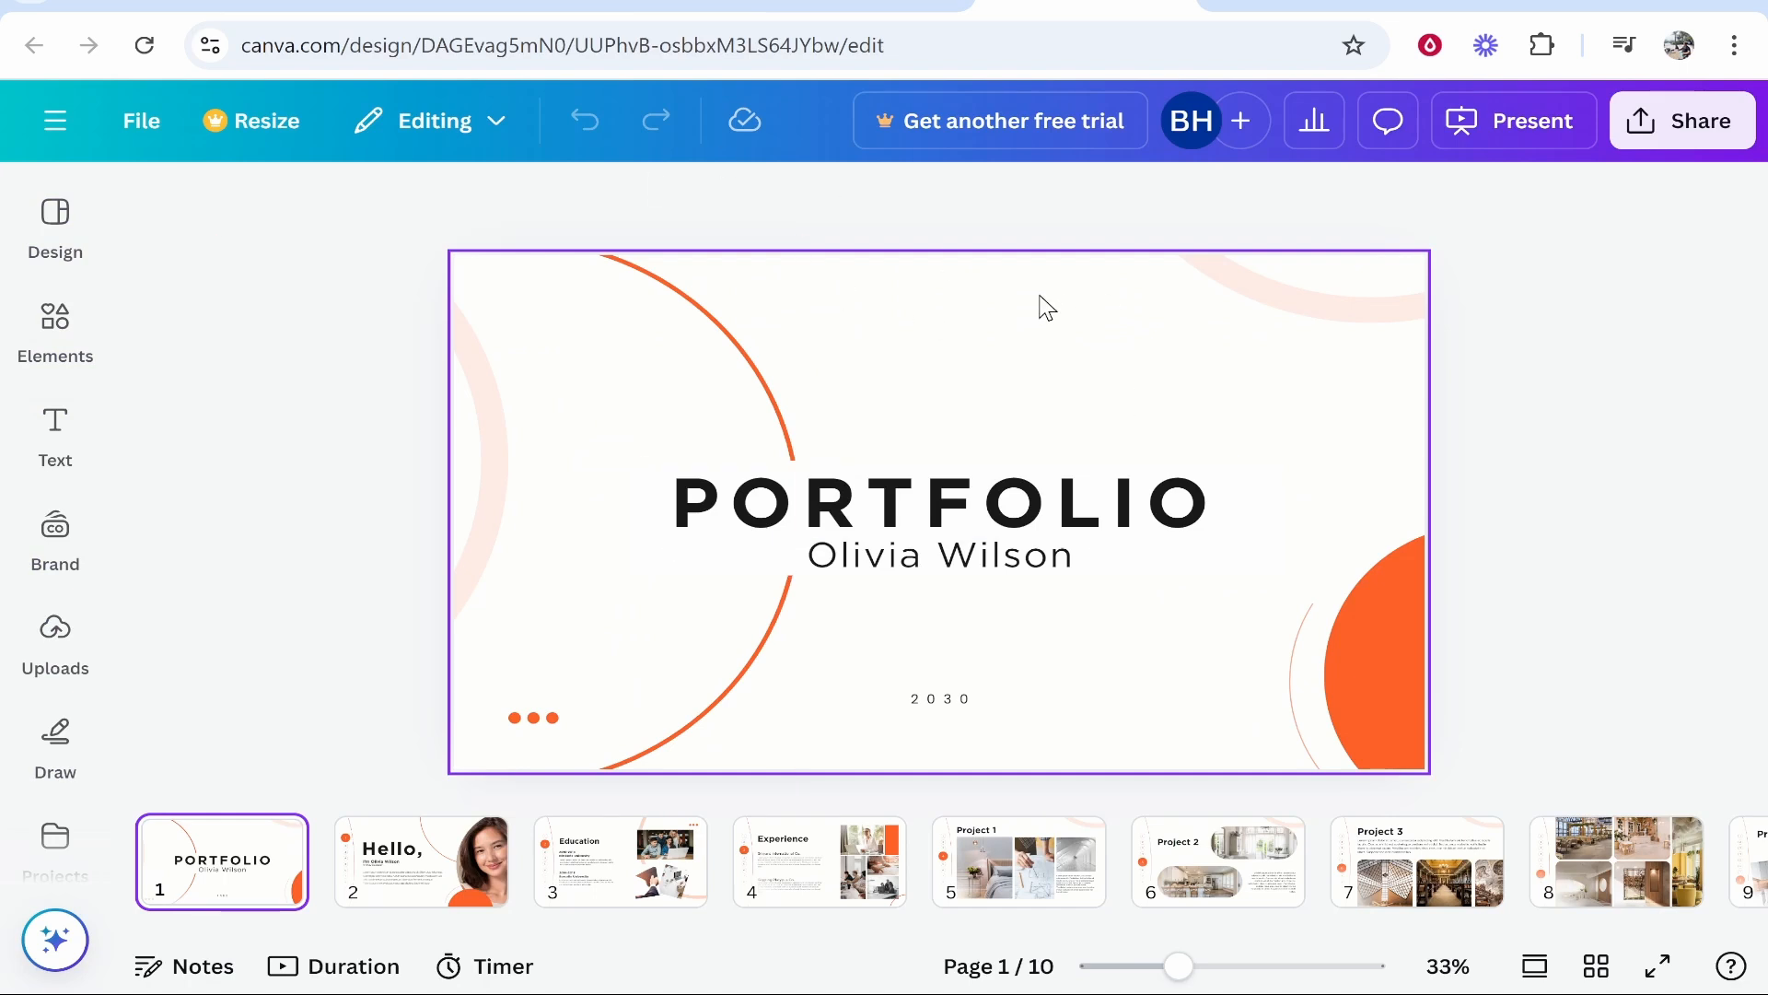
{"action": "mouse_move", "coordinate": [1079, 307]}
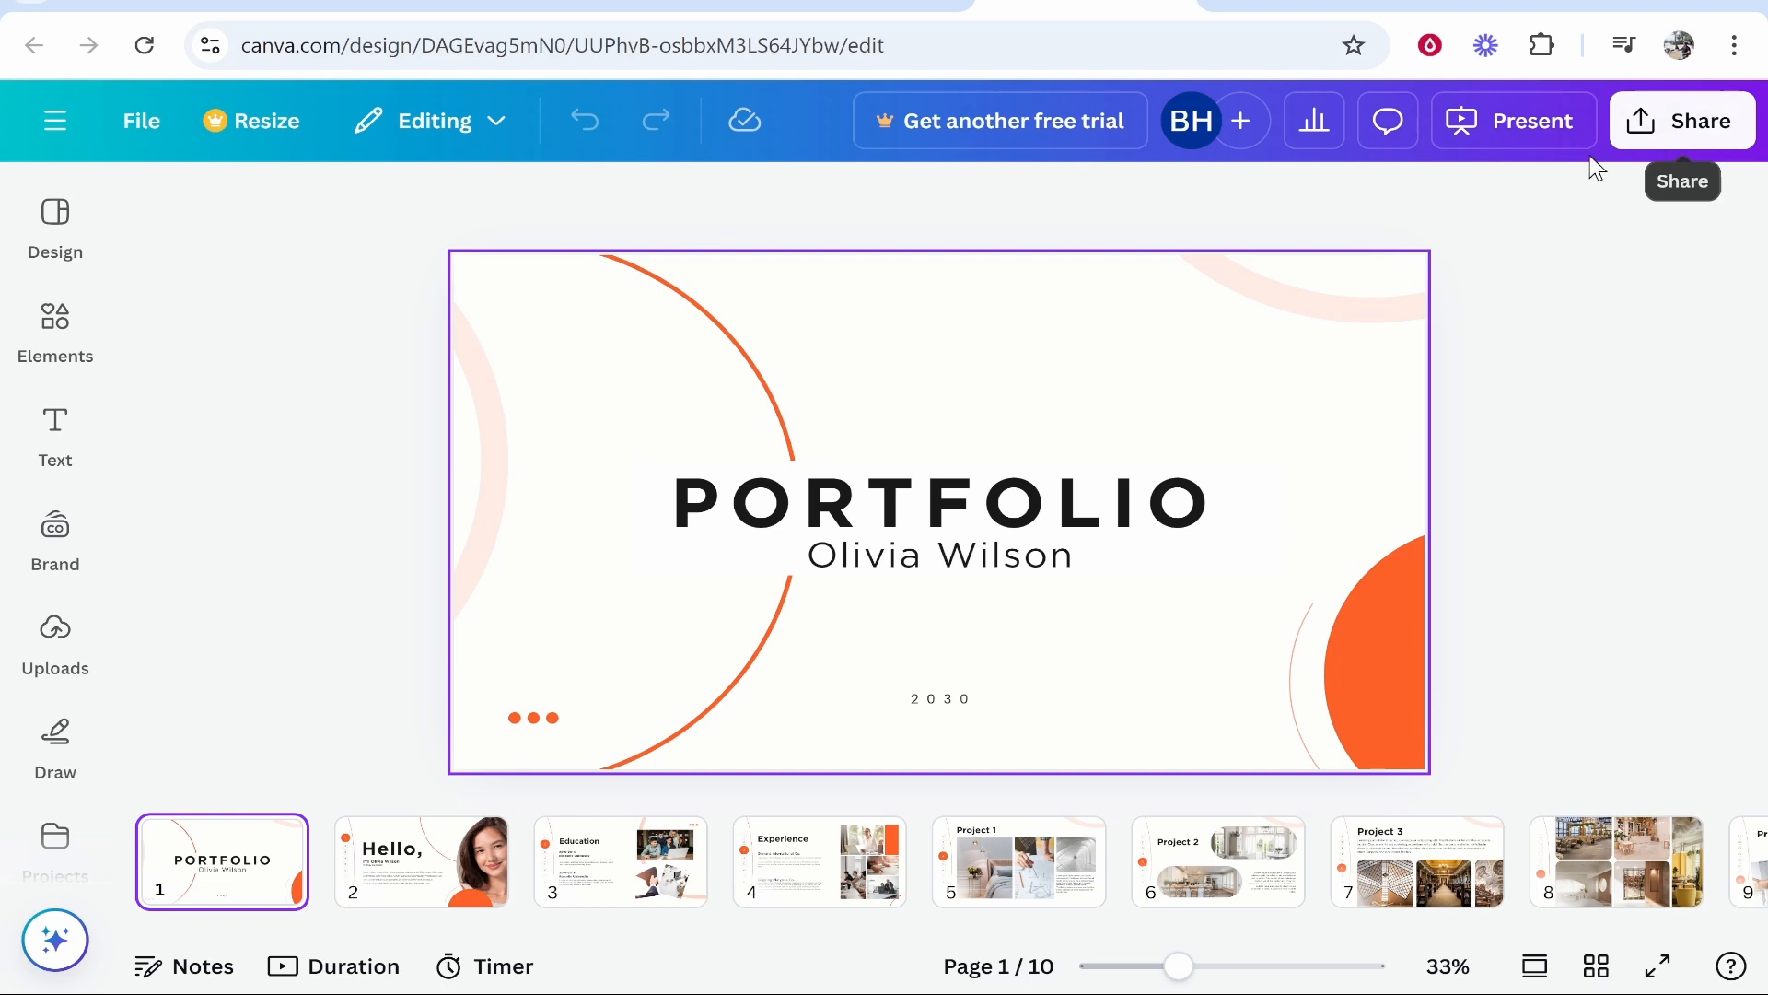
{"action": "left_click", "coordinate": [1682, 121]}
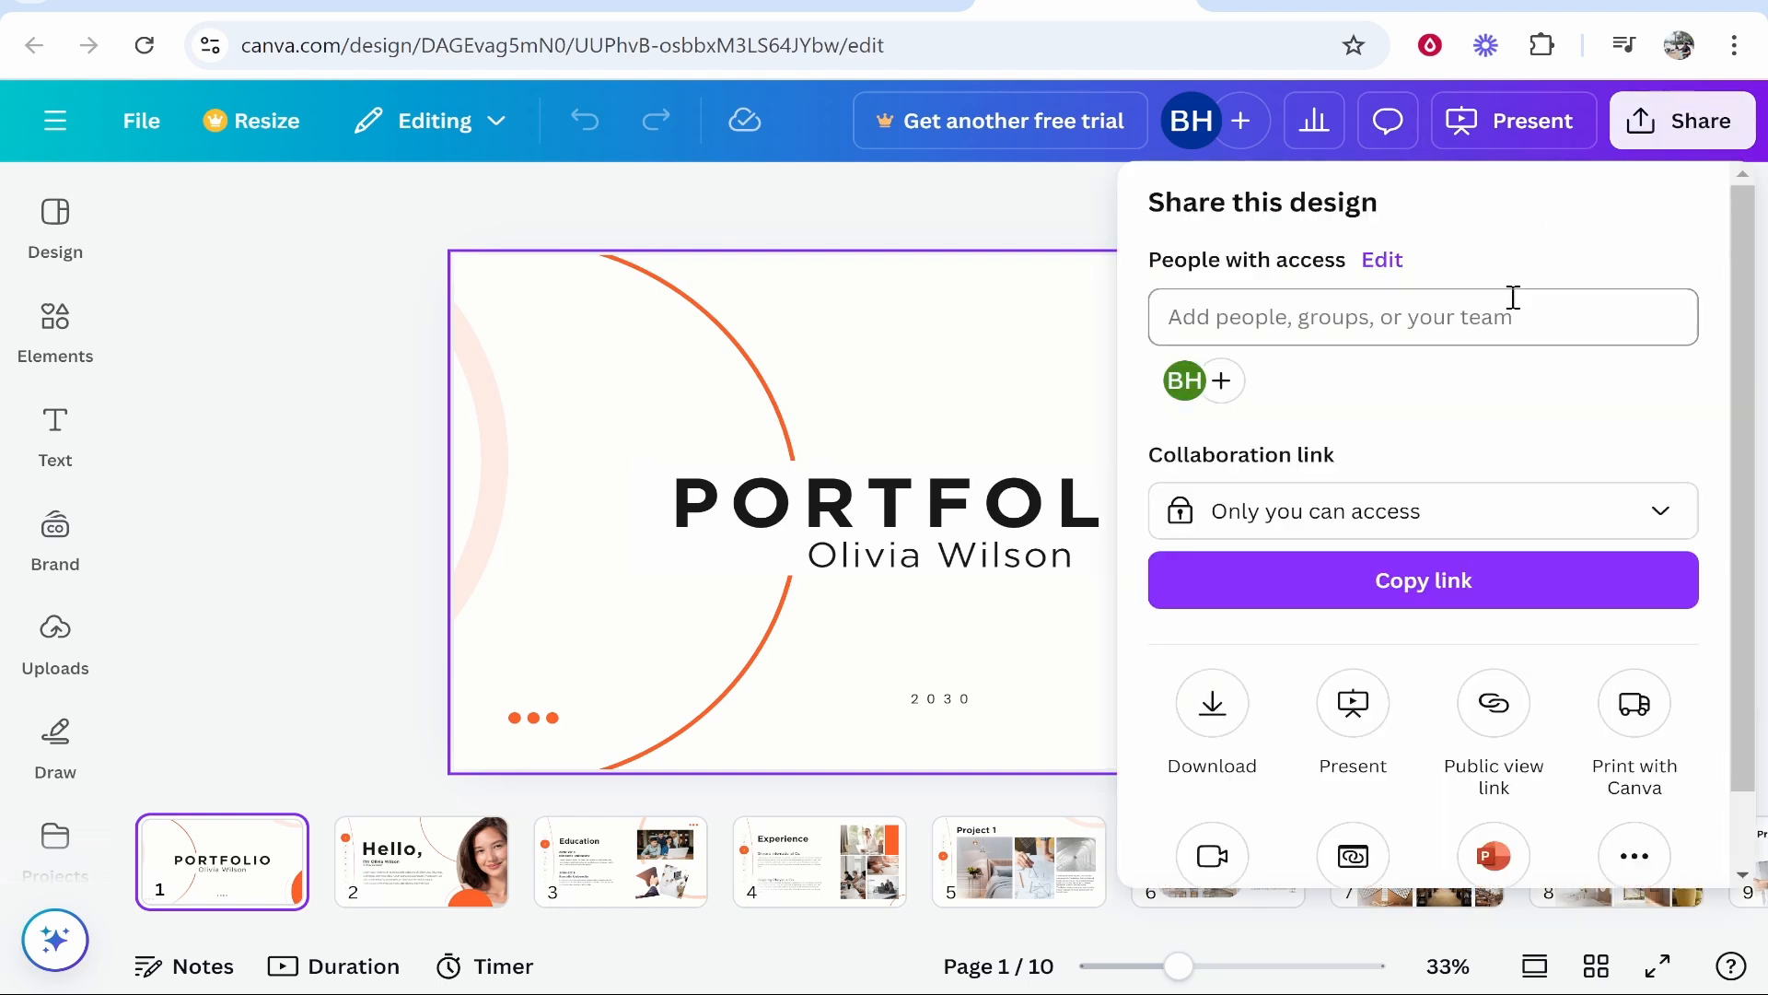
{"action": "scroll", "scroll_direction": "down", "scroll_amount": 3}
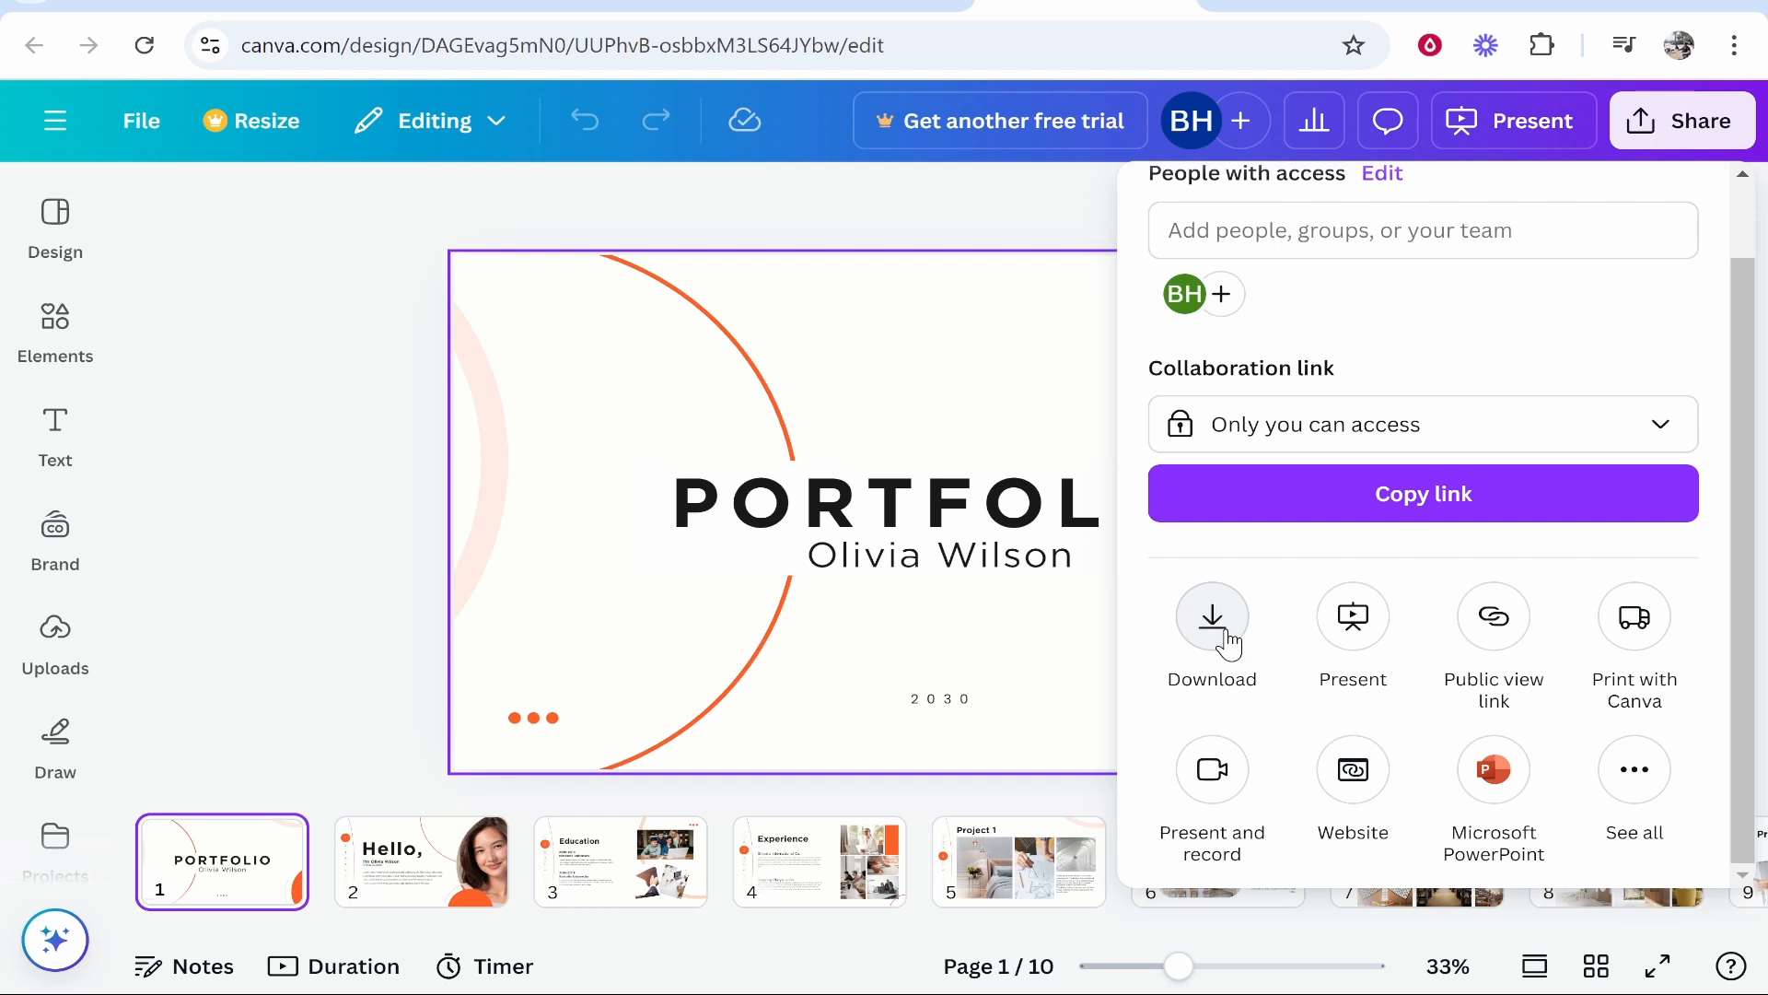
Step: Download all 10 portfolio pages with PPTX chosen as the file type
{"action": "left_click", "coordinate": [1211, 617]}
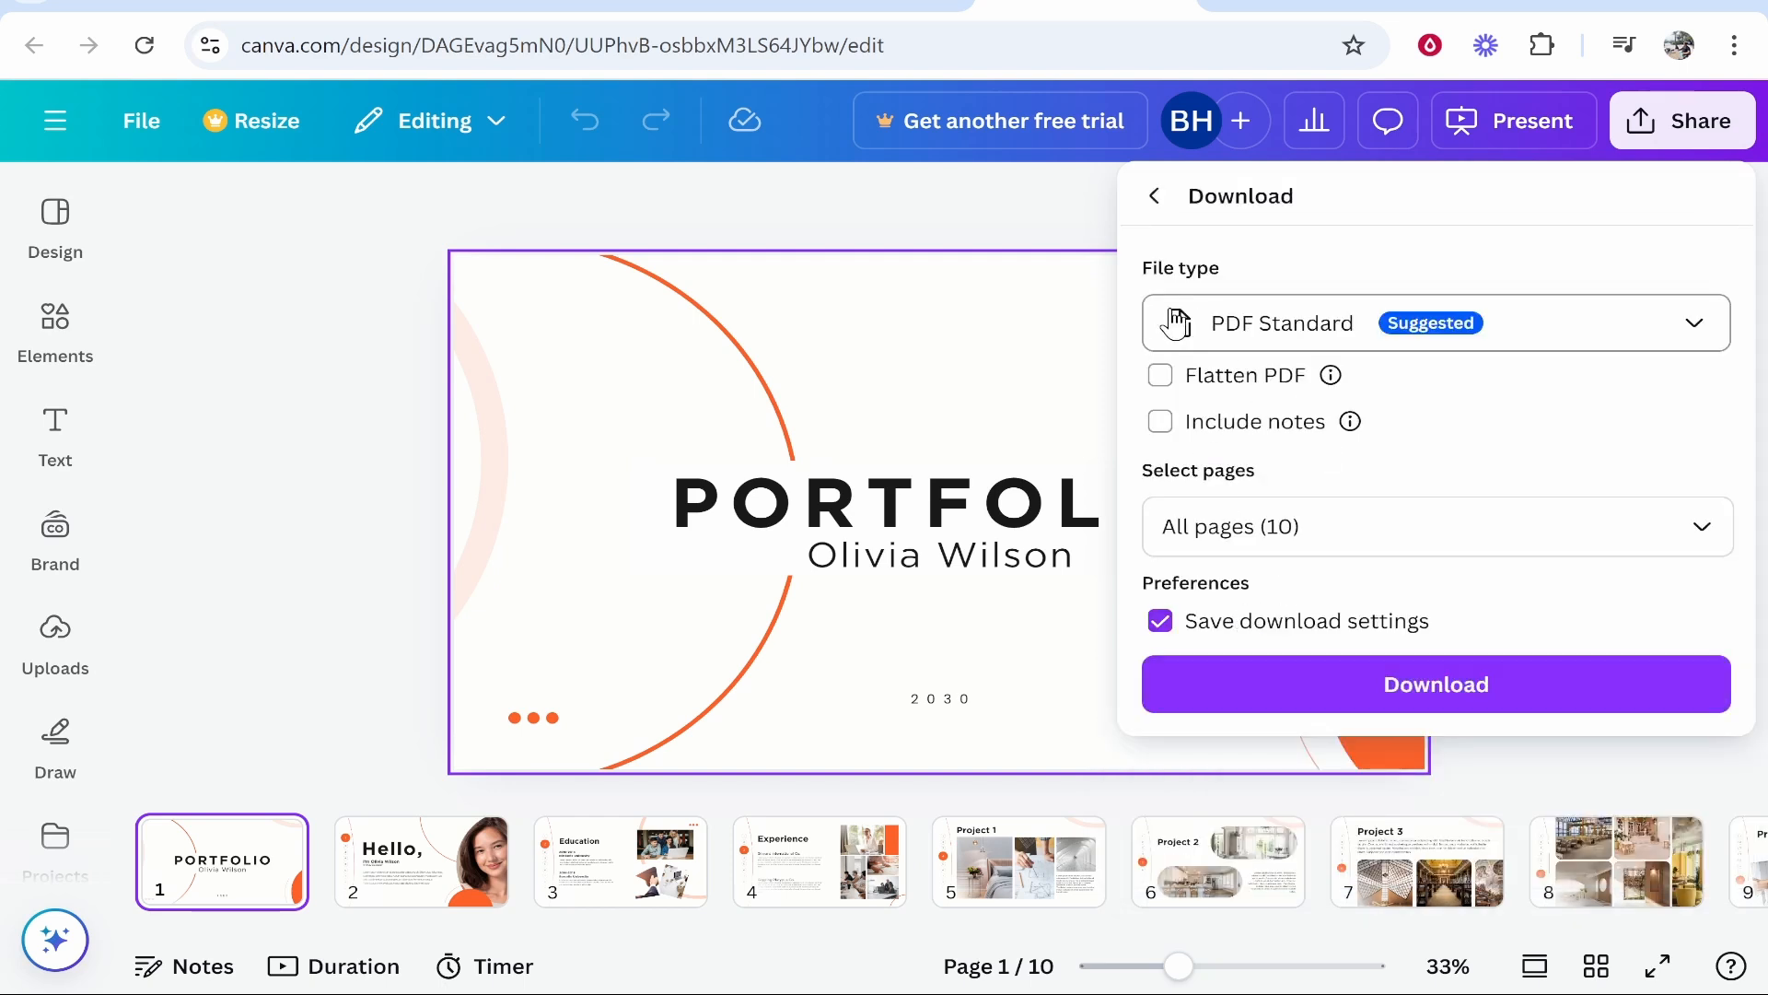
{"action": "left_click", "coordinate": [1436, 322]}
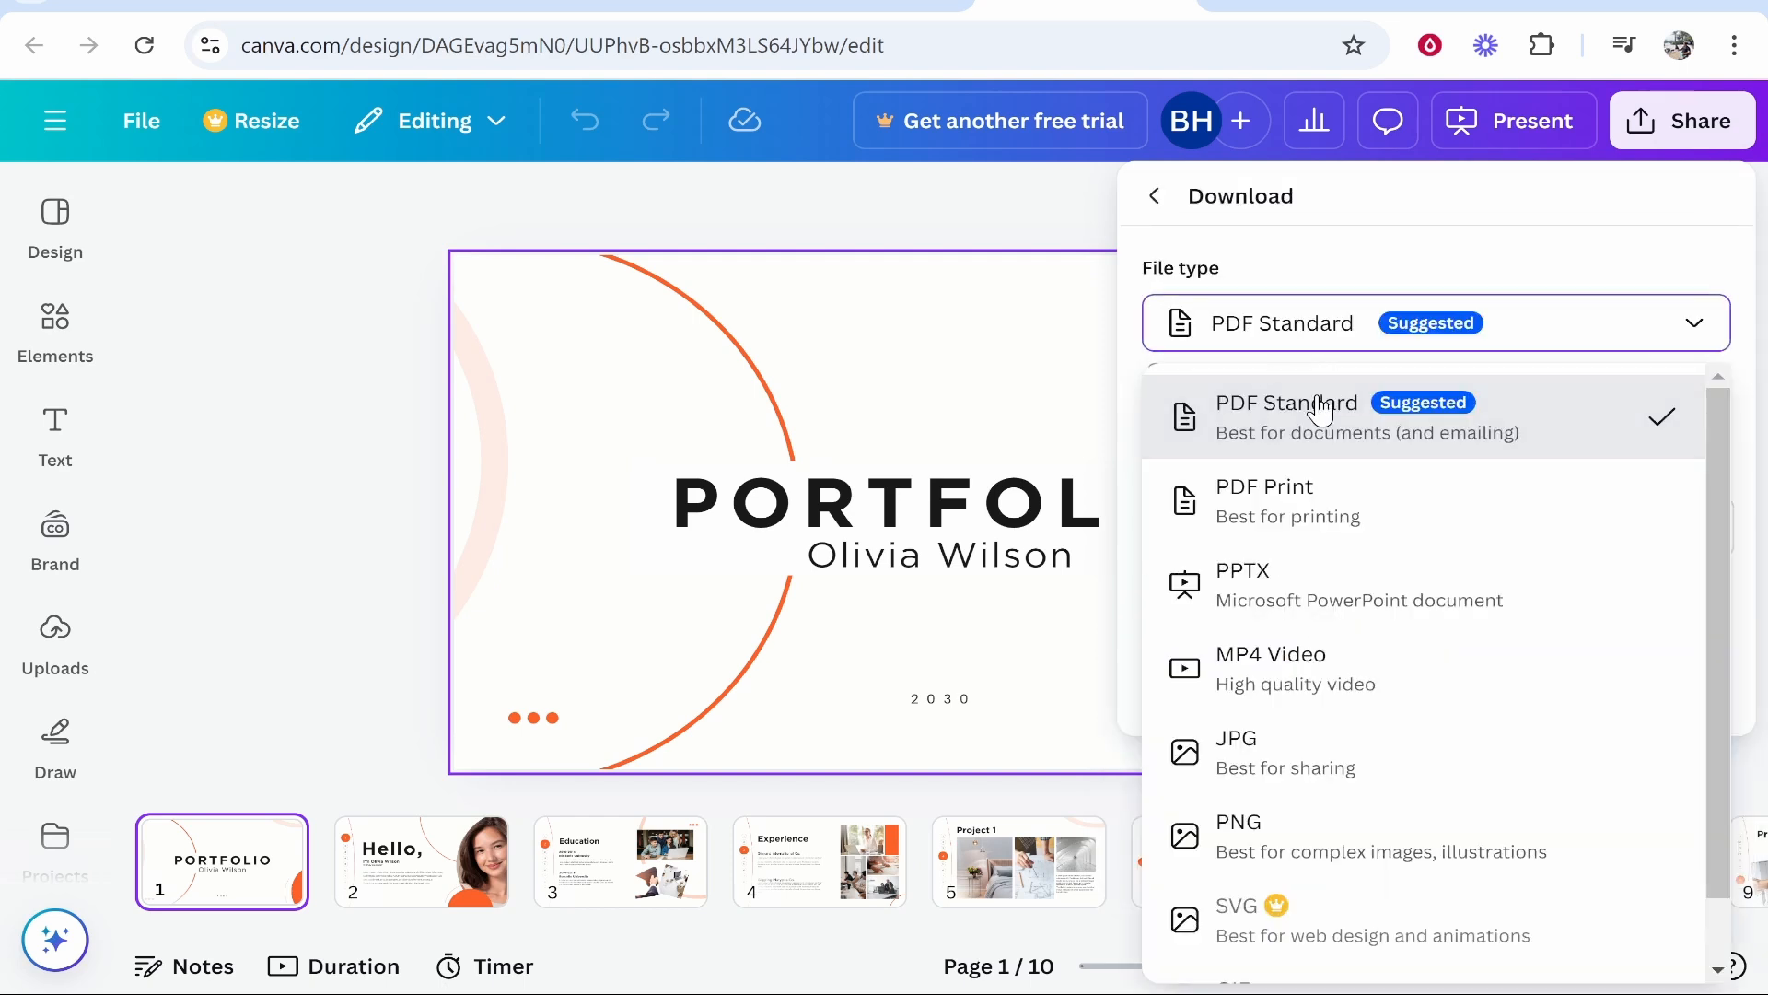
{"action": "scroll", "scroll_direction": "down", "scroll_amount": 3}
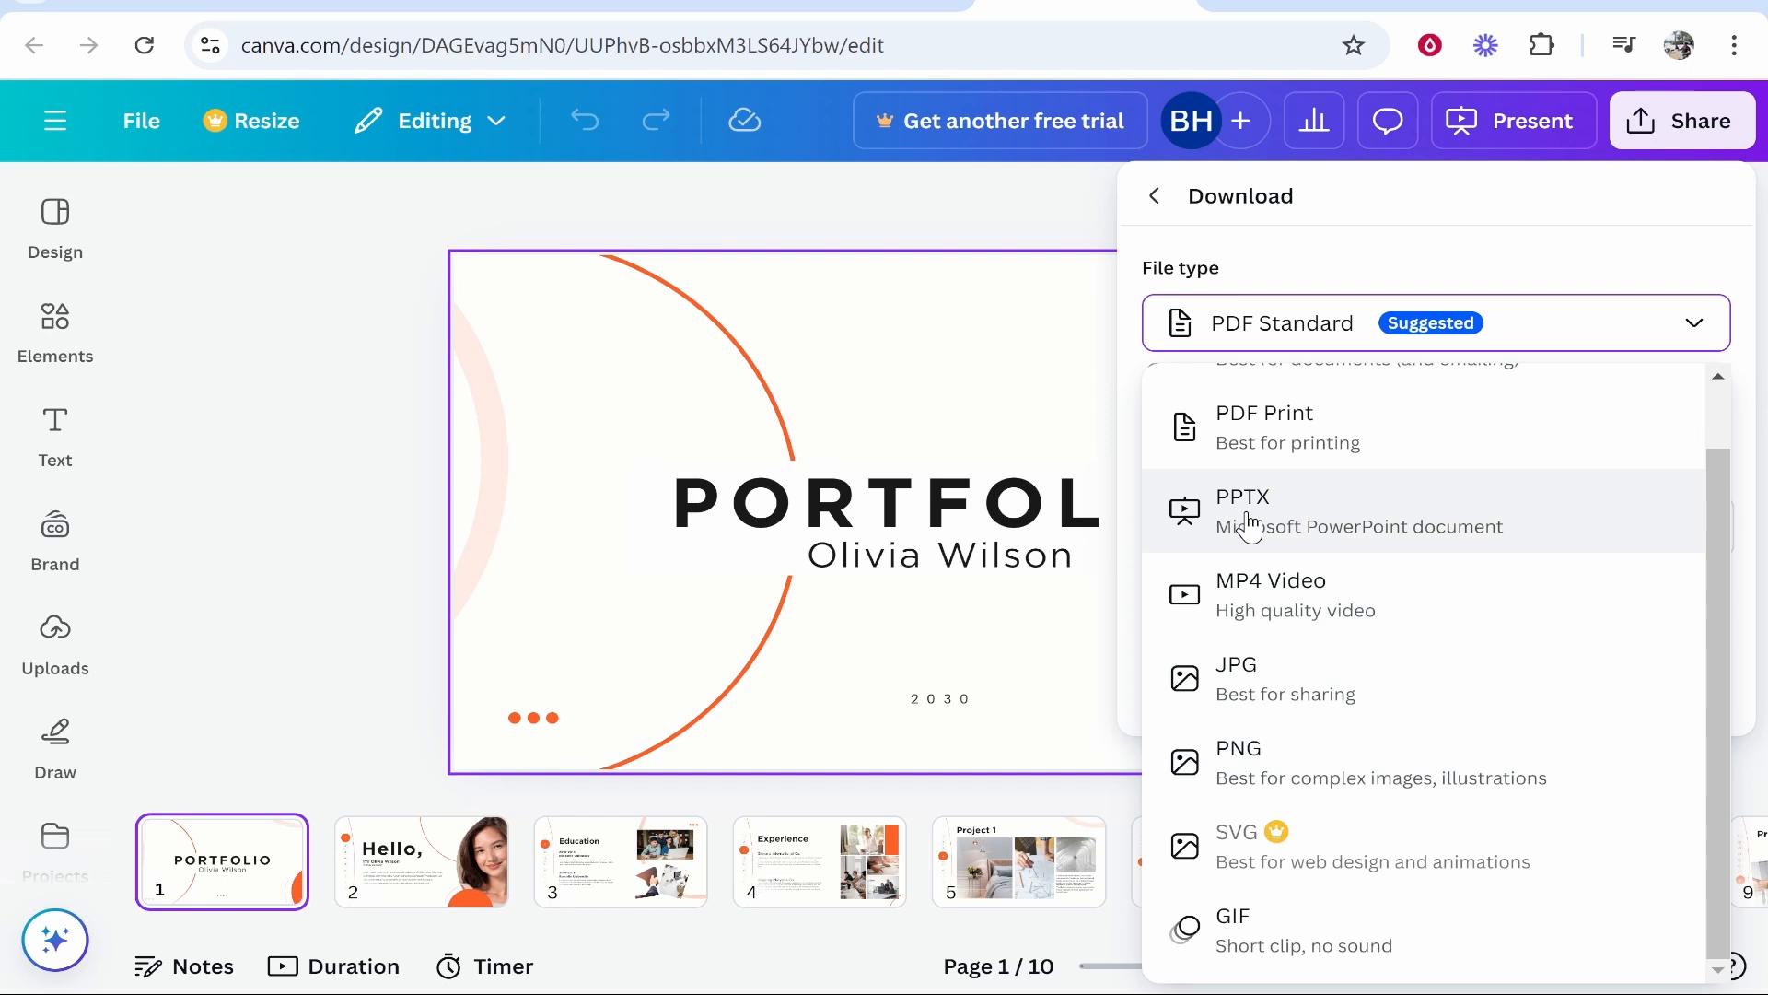
{"action": "left_click", "coordinate": [1242, 510]}
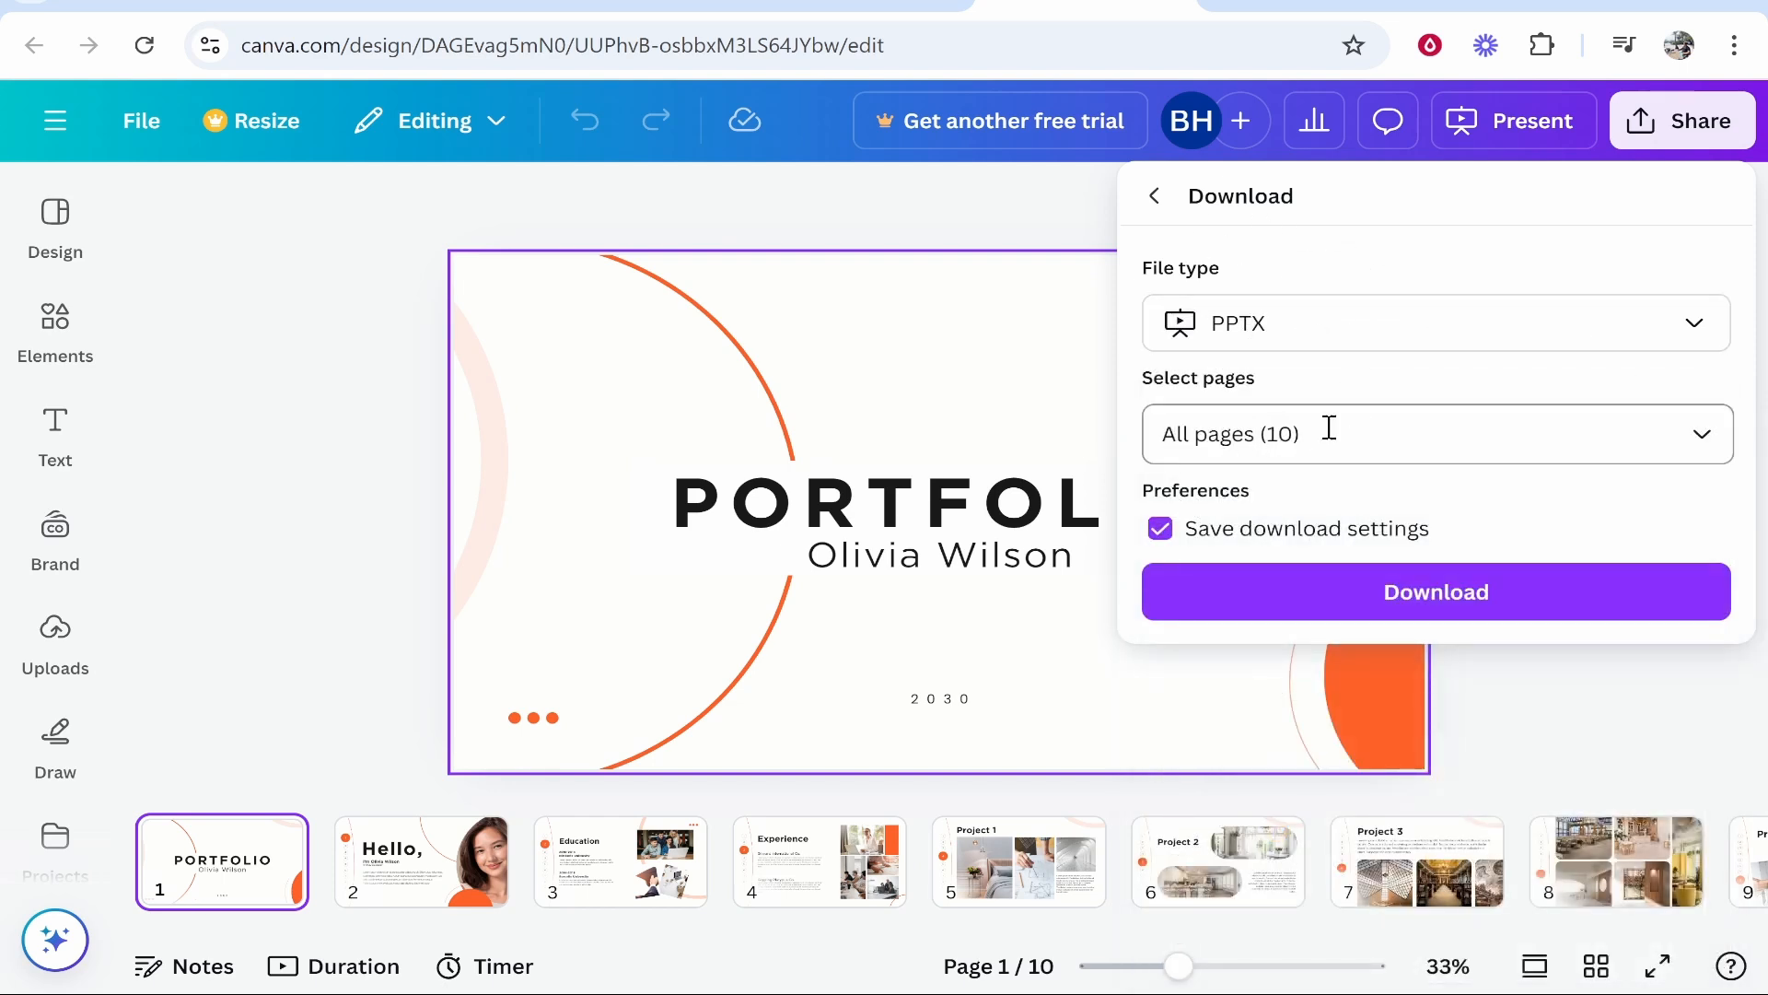
{"action": "mouse_move", "coordinate": [1341, 620]}
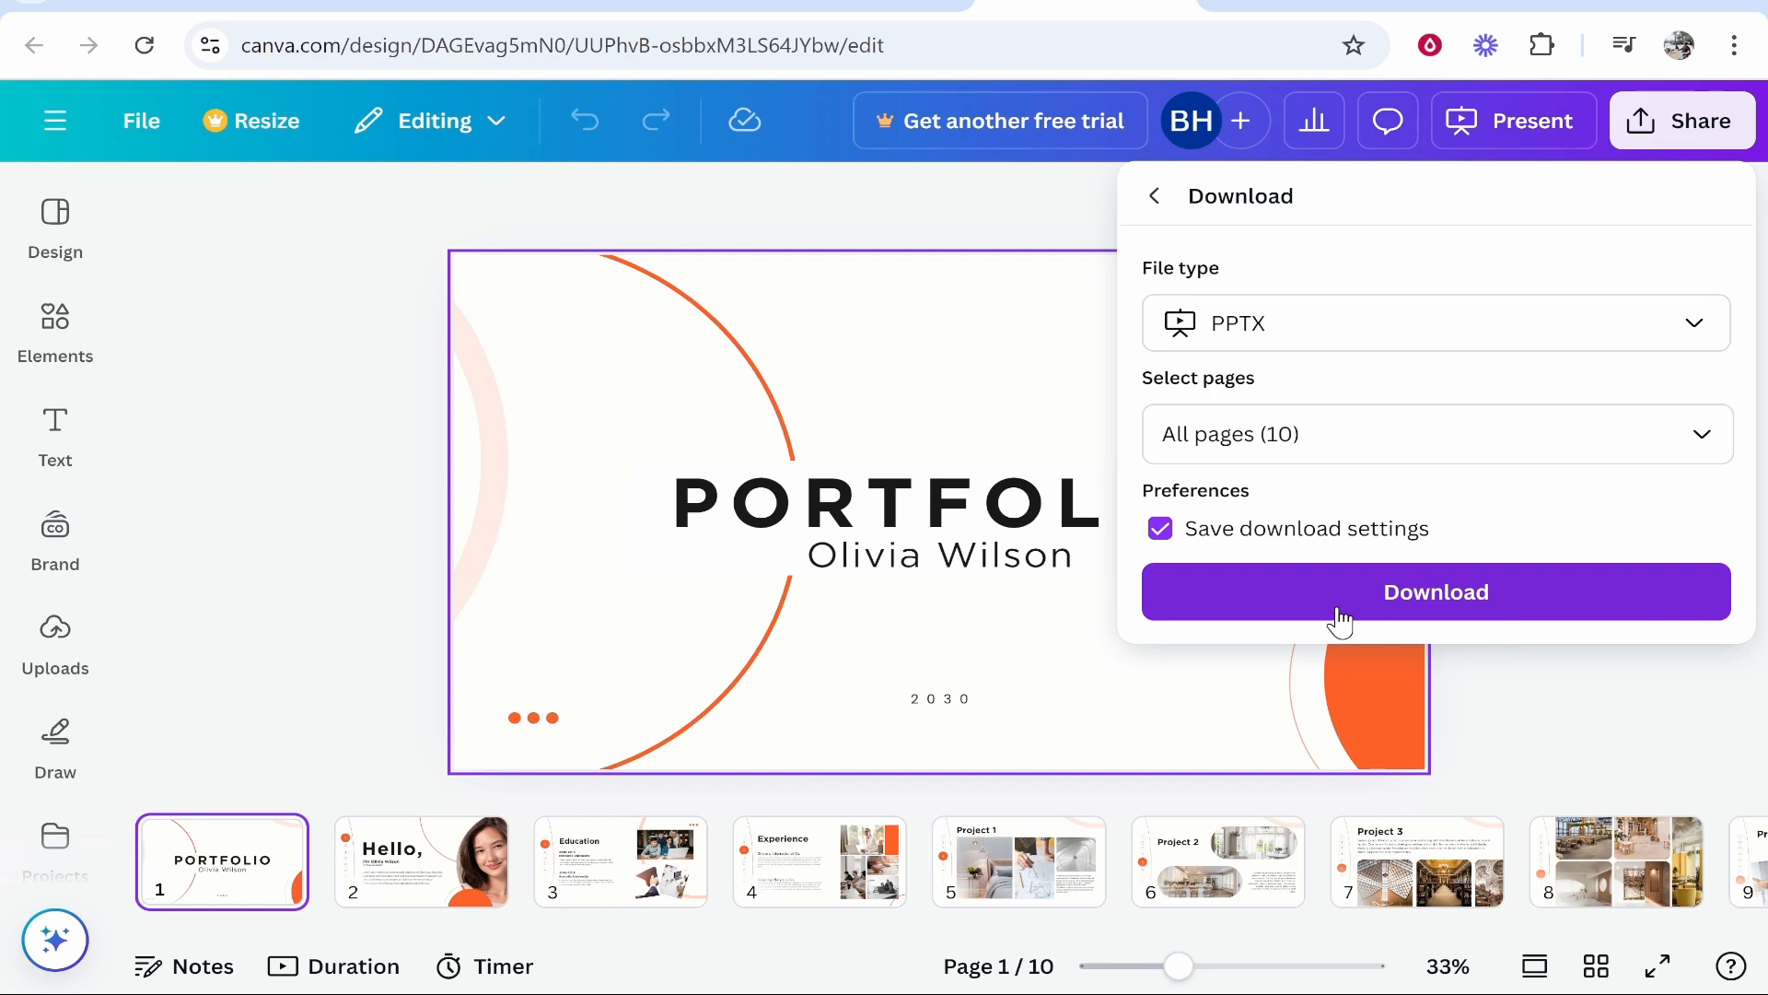
{"action": "left_click", "coordinate": [1436, 591]}
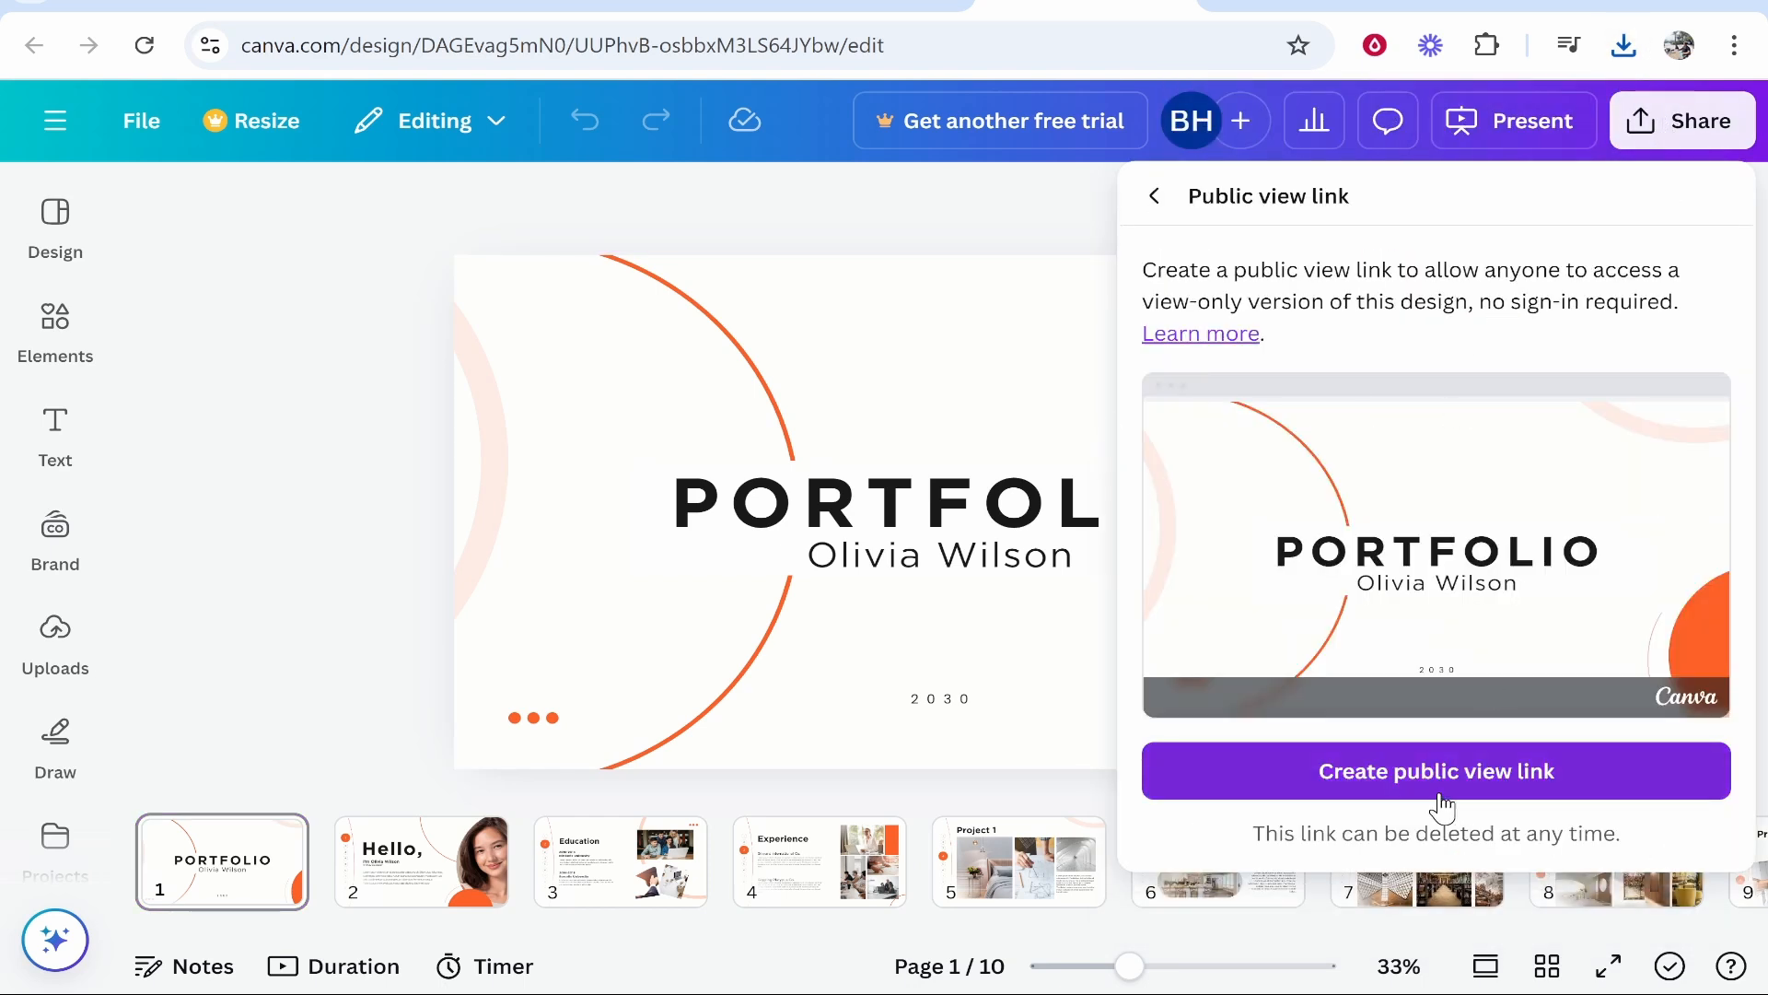
Step: Create the portfolio's public view link and copy it
{"action": "left_click", "coordinate": [1436, 770]}
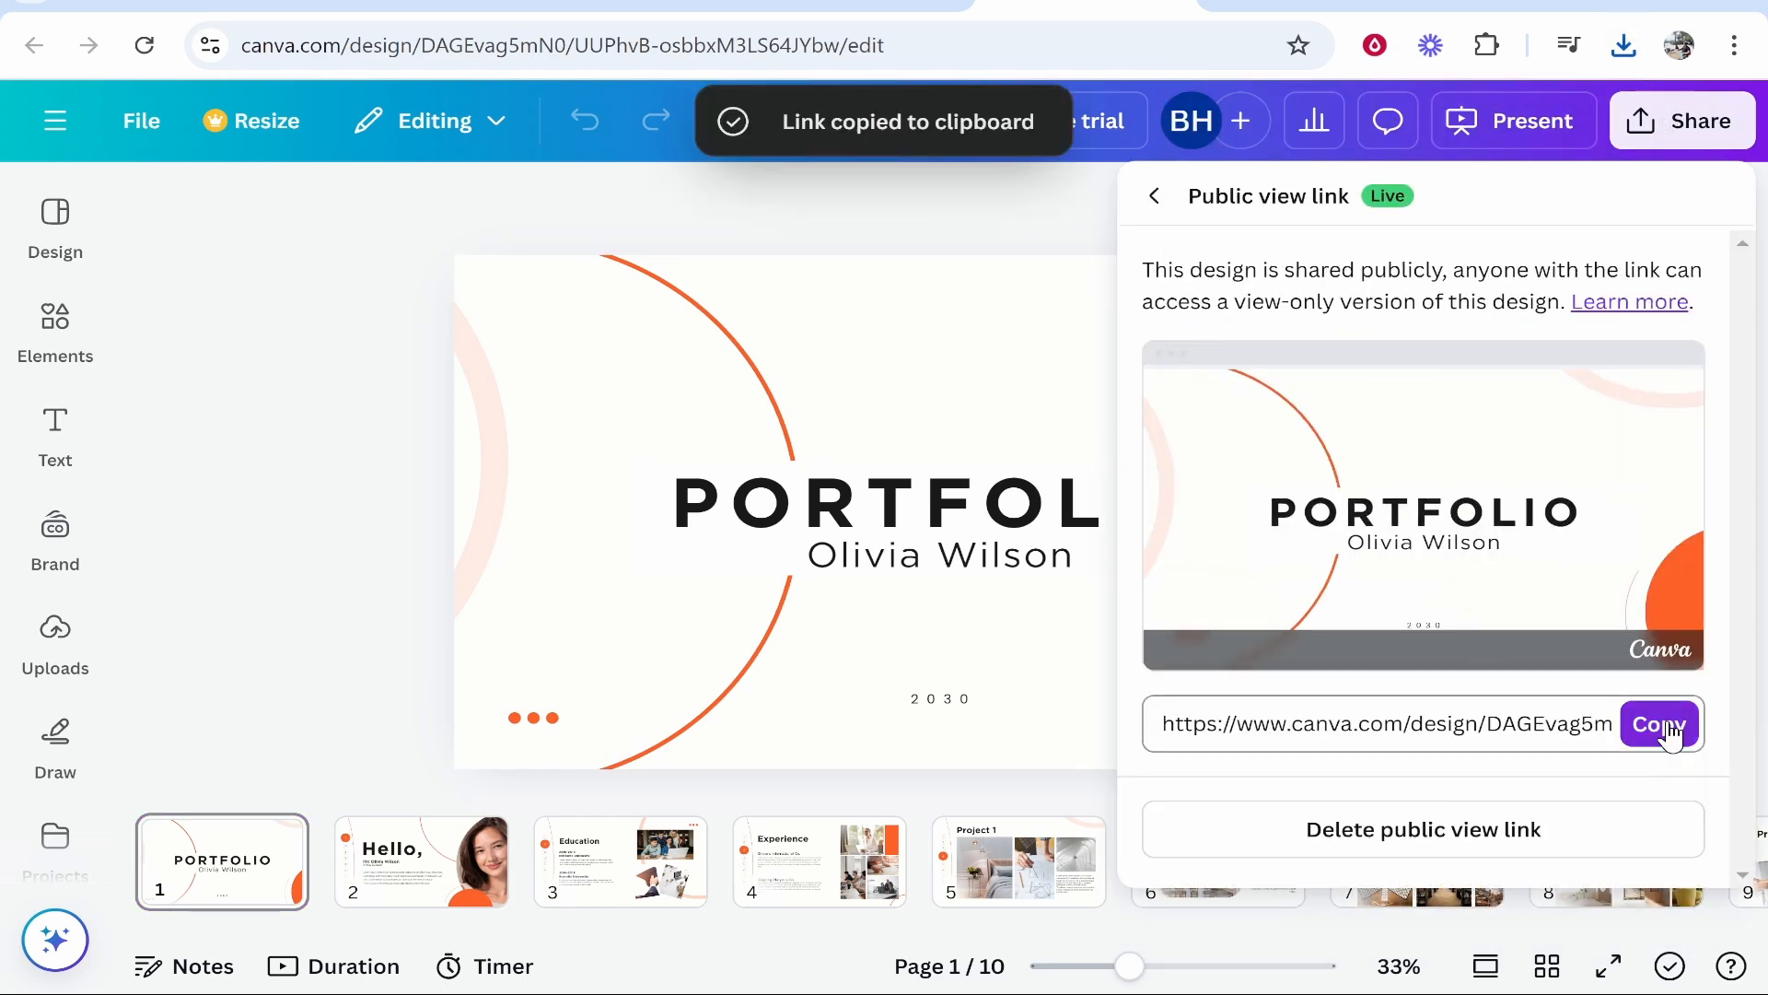
{"action": "left_click", "coordinate": [1656, 723]}
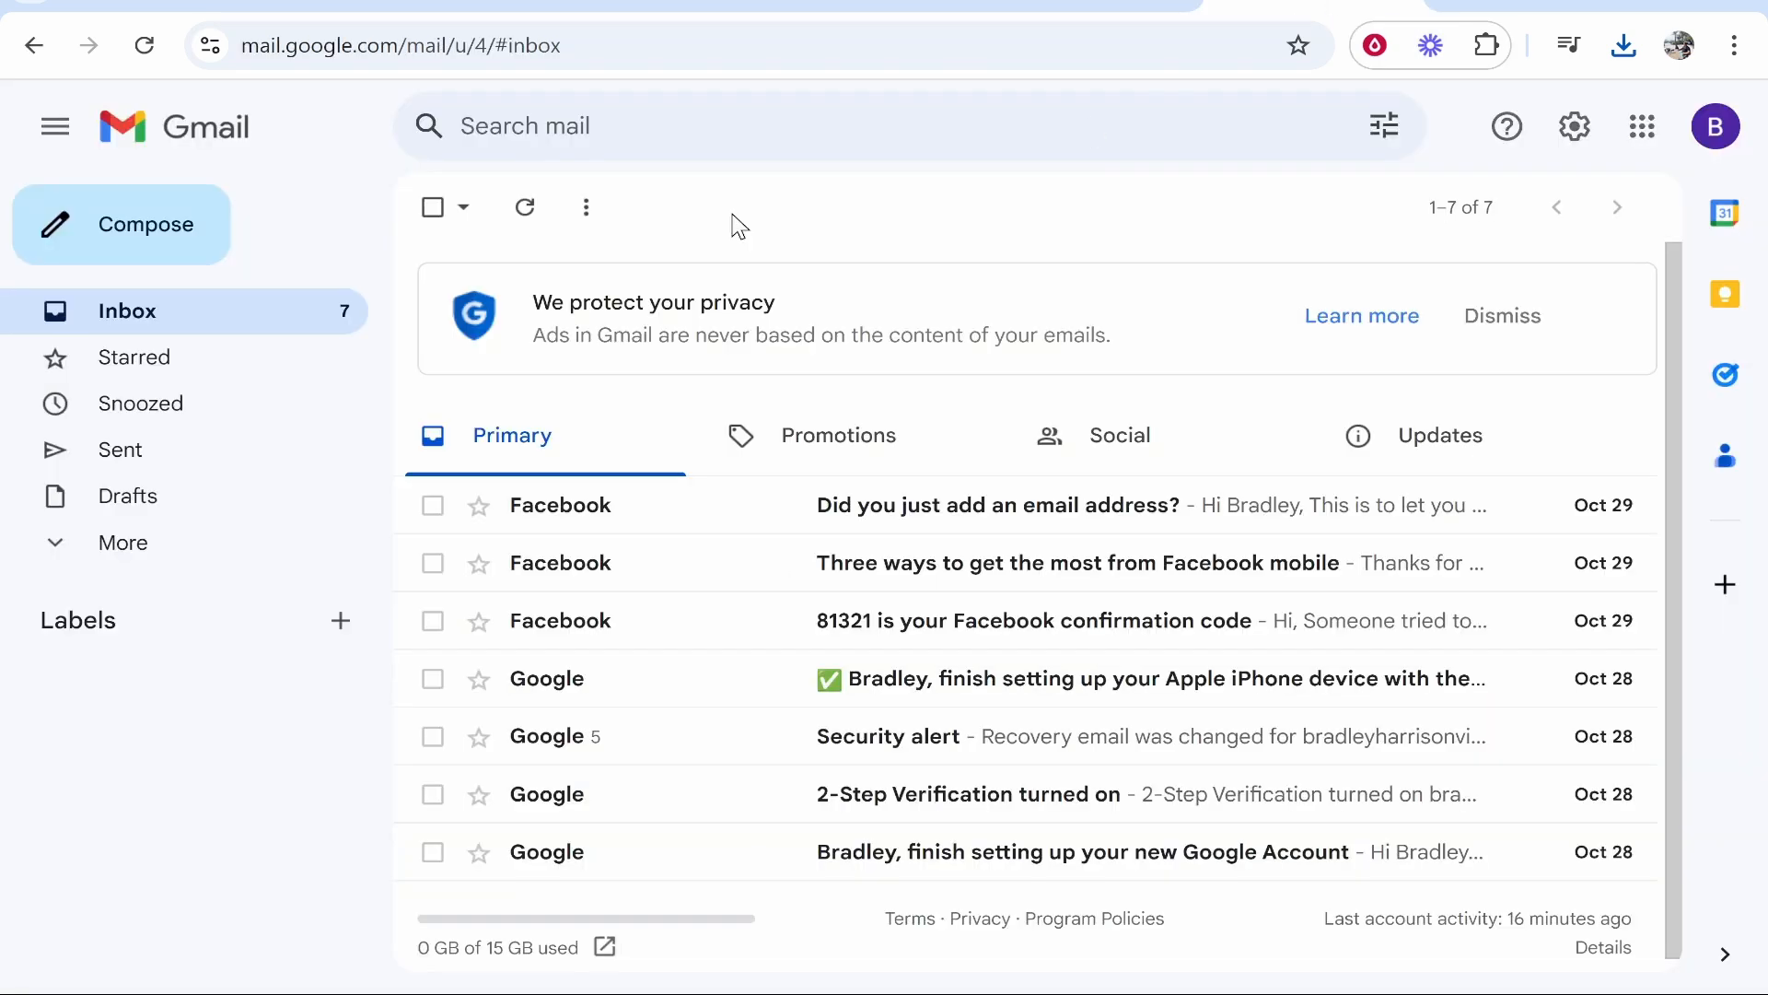
{"action": "left_click", "coordinate": [147, 225]}
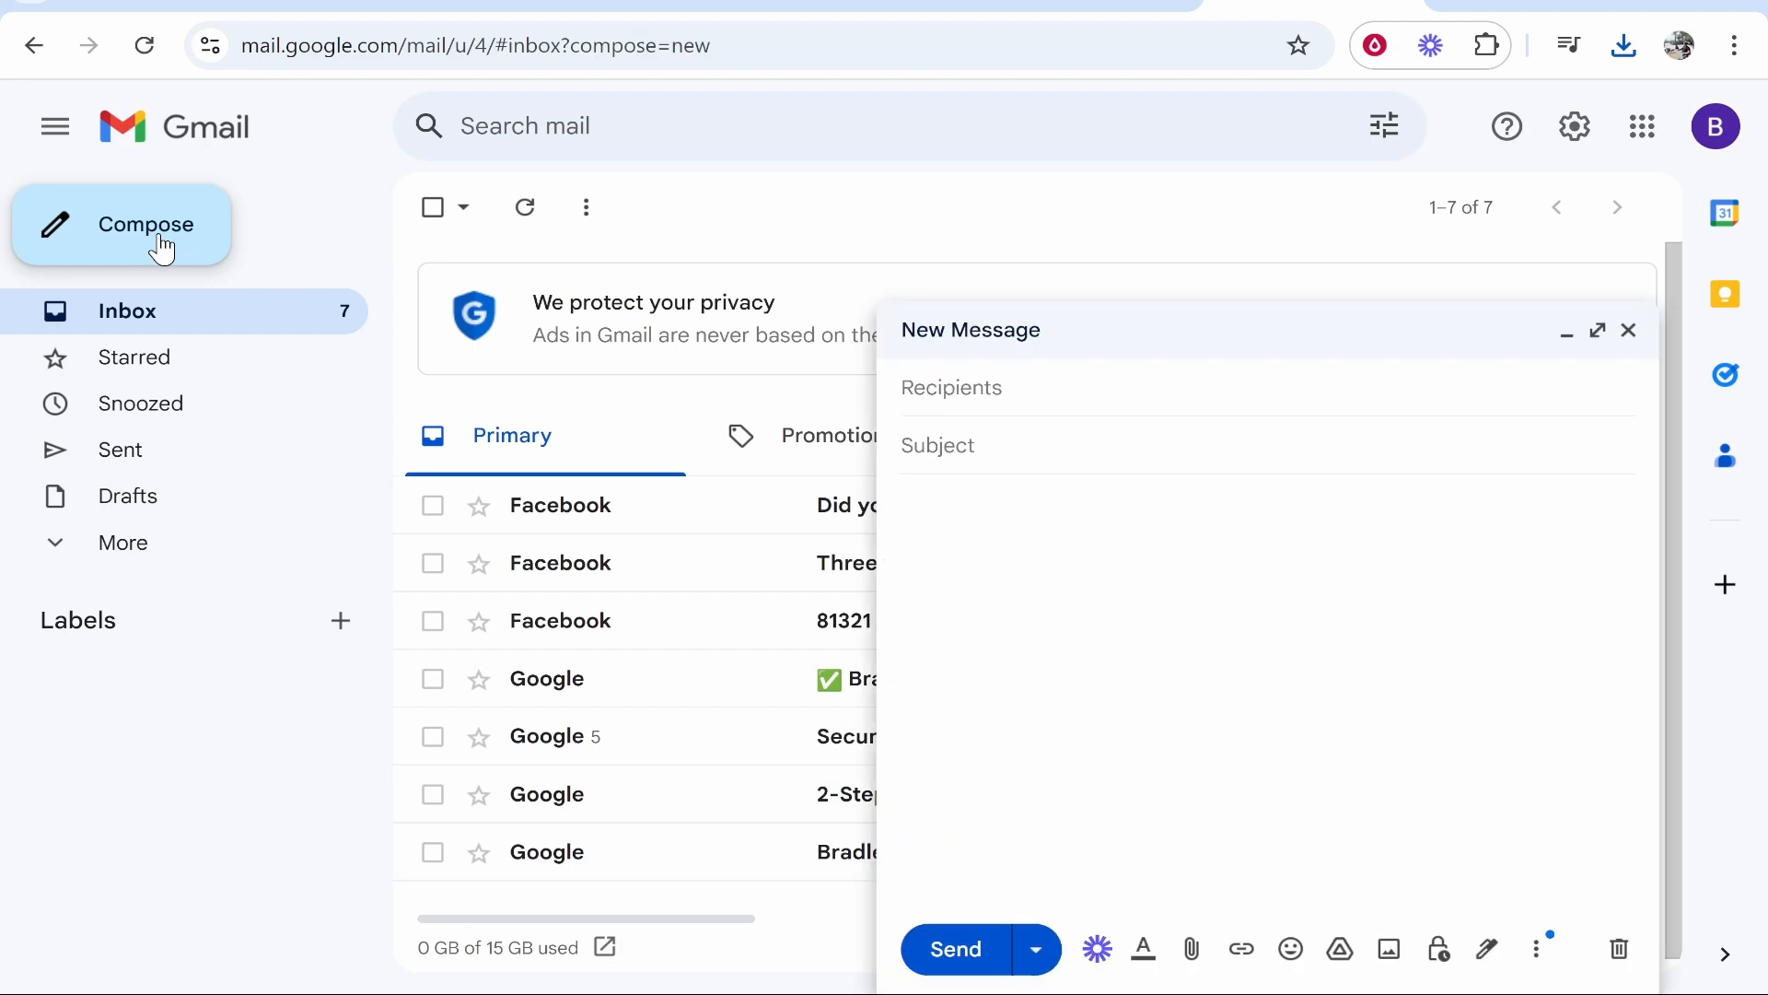
{"action": "left_click", "coordinate": [1598, 330]}
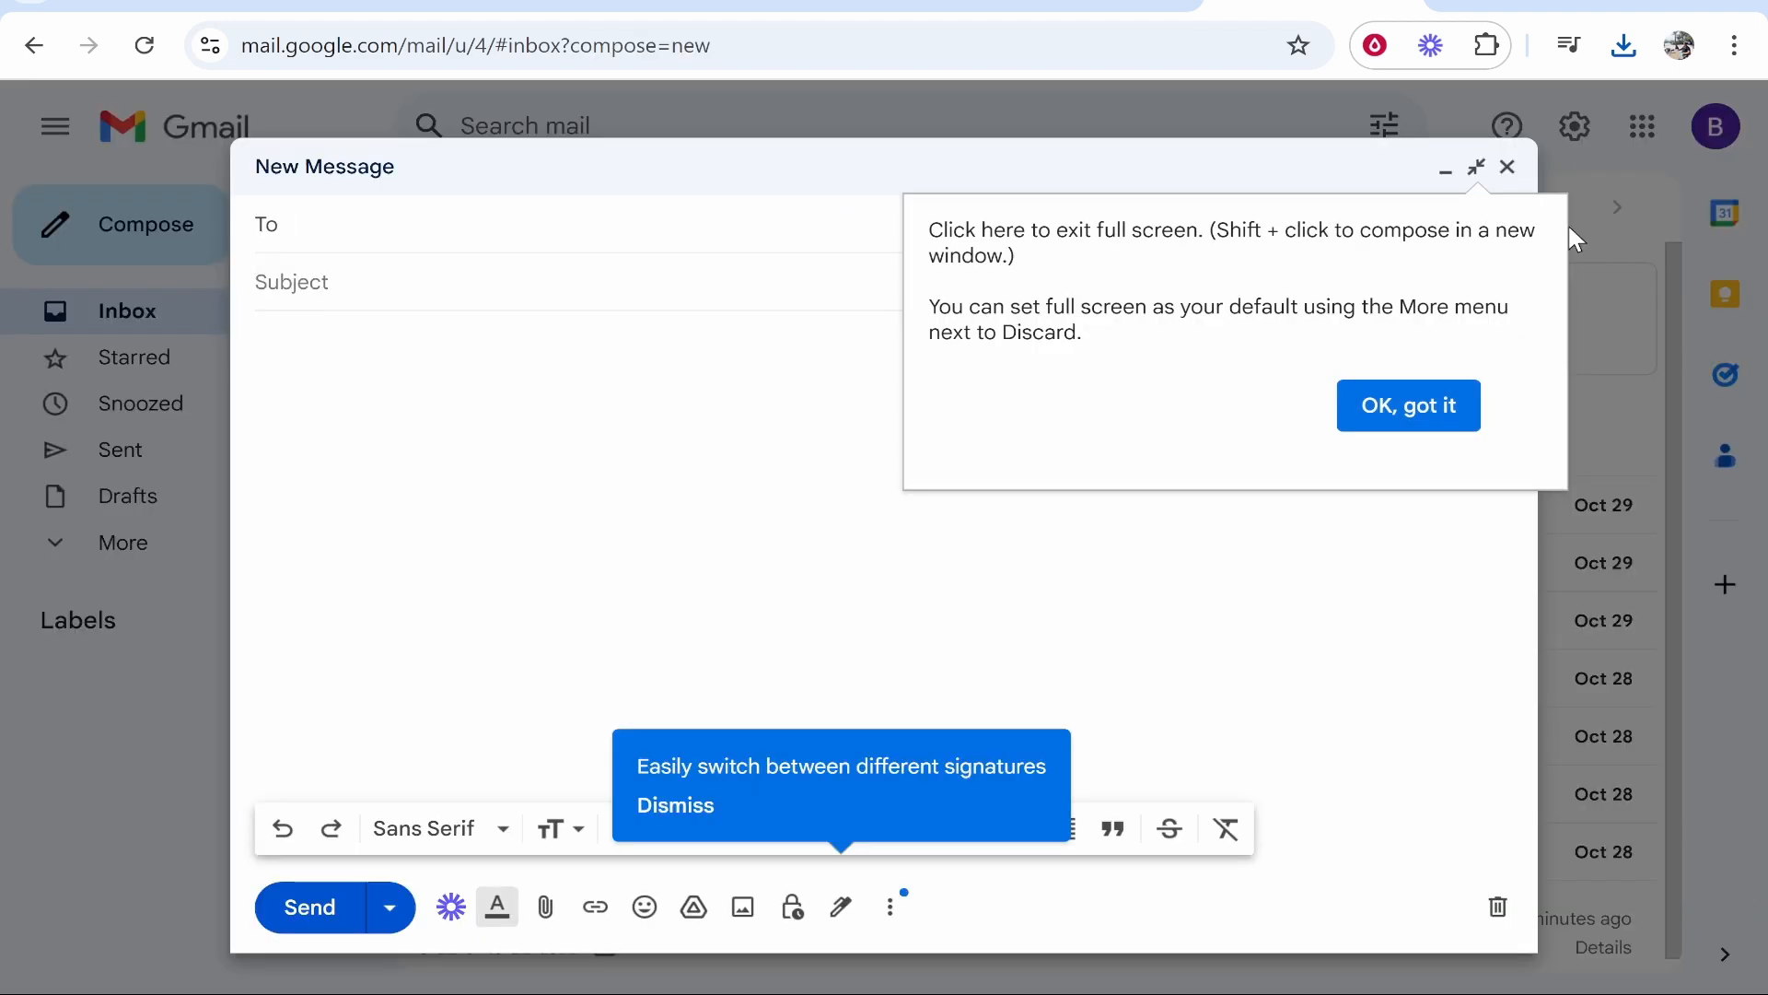
{"action": "type", "text": "bradley"}
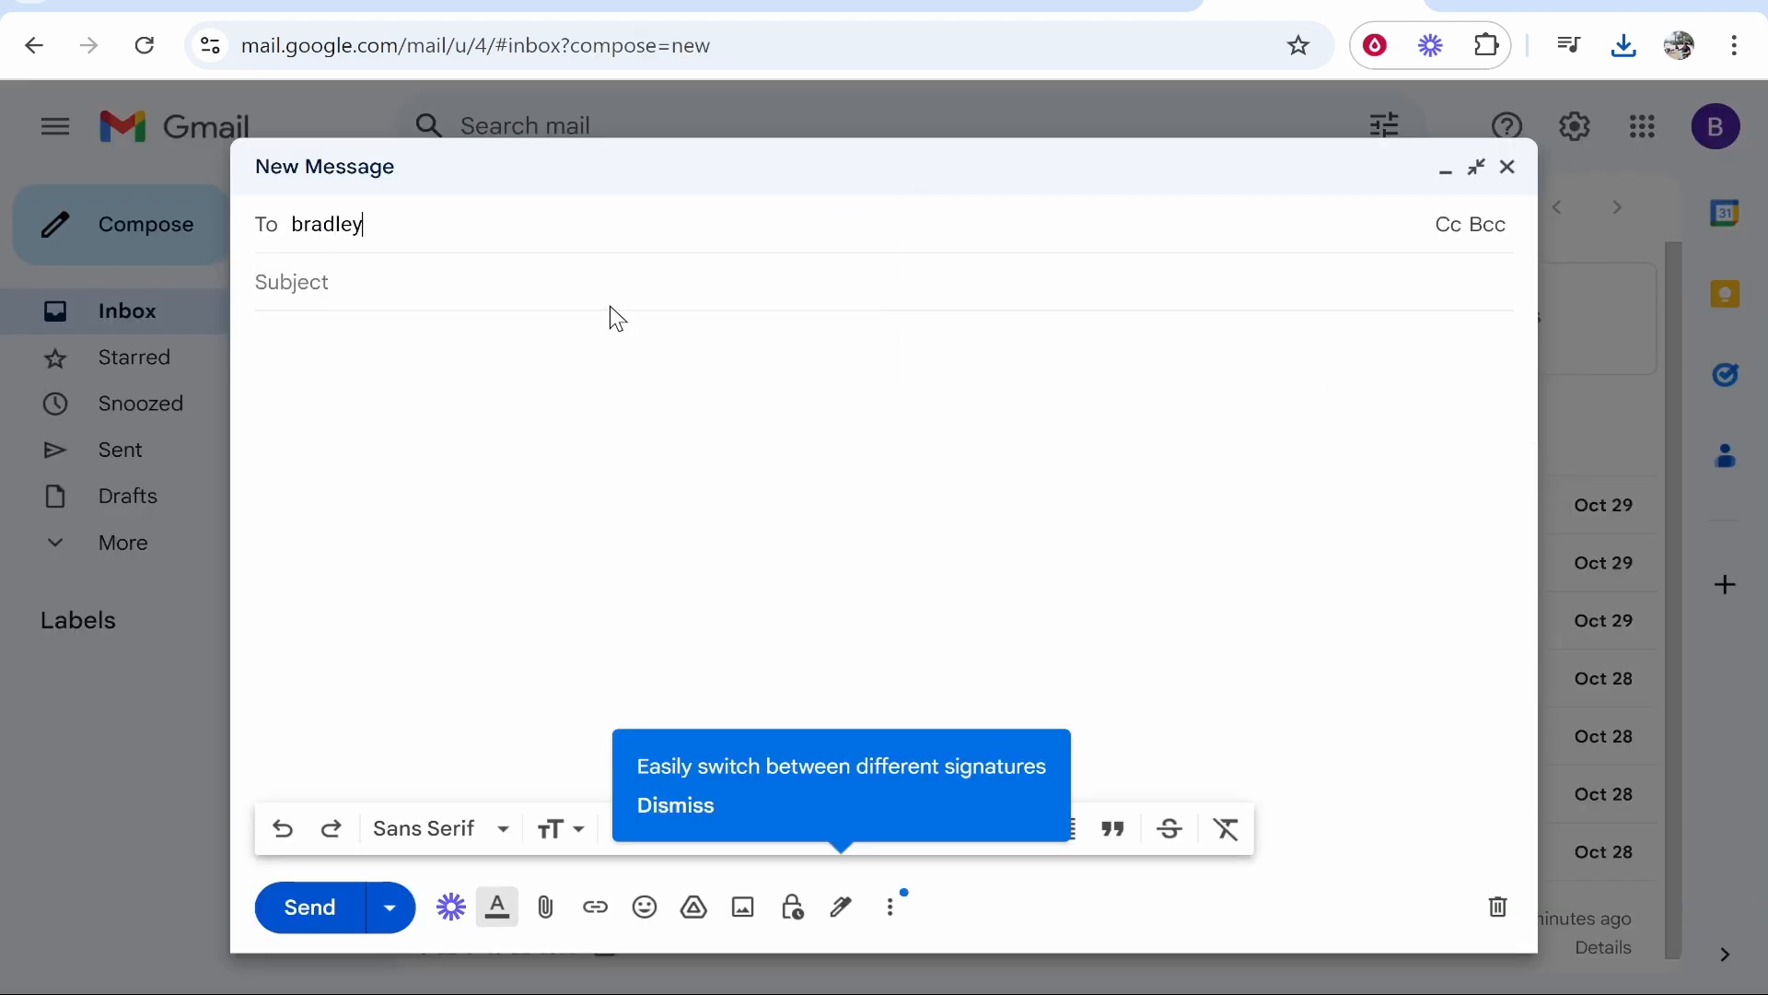
{"action": "type", "text": "harrison180"}
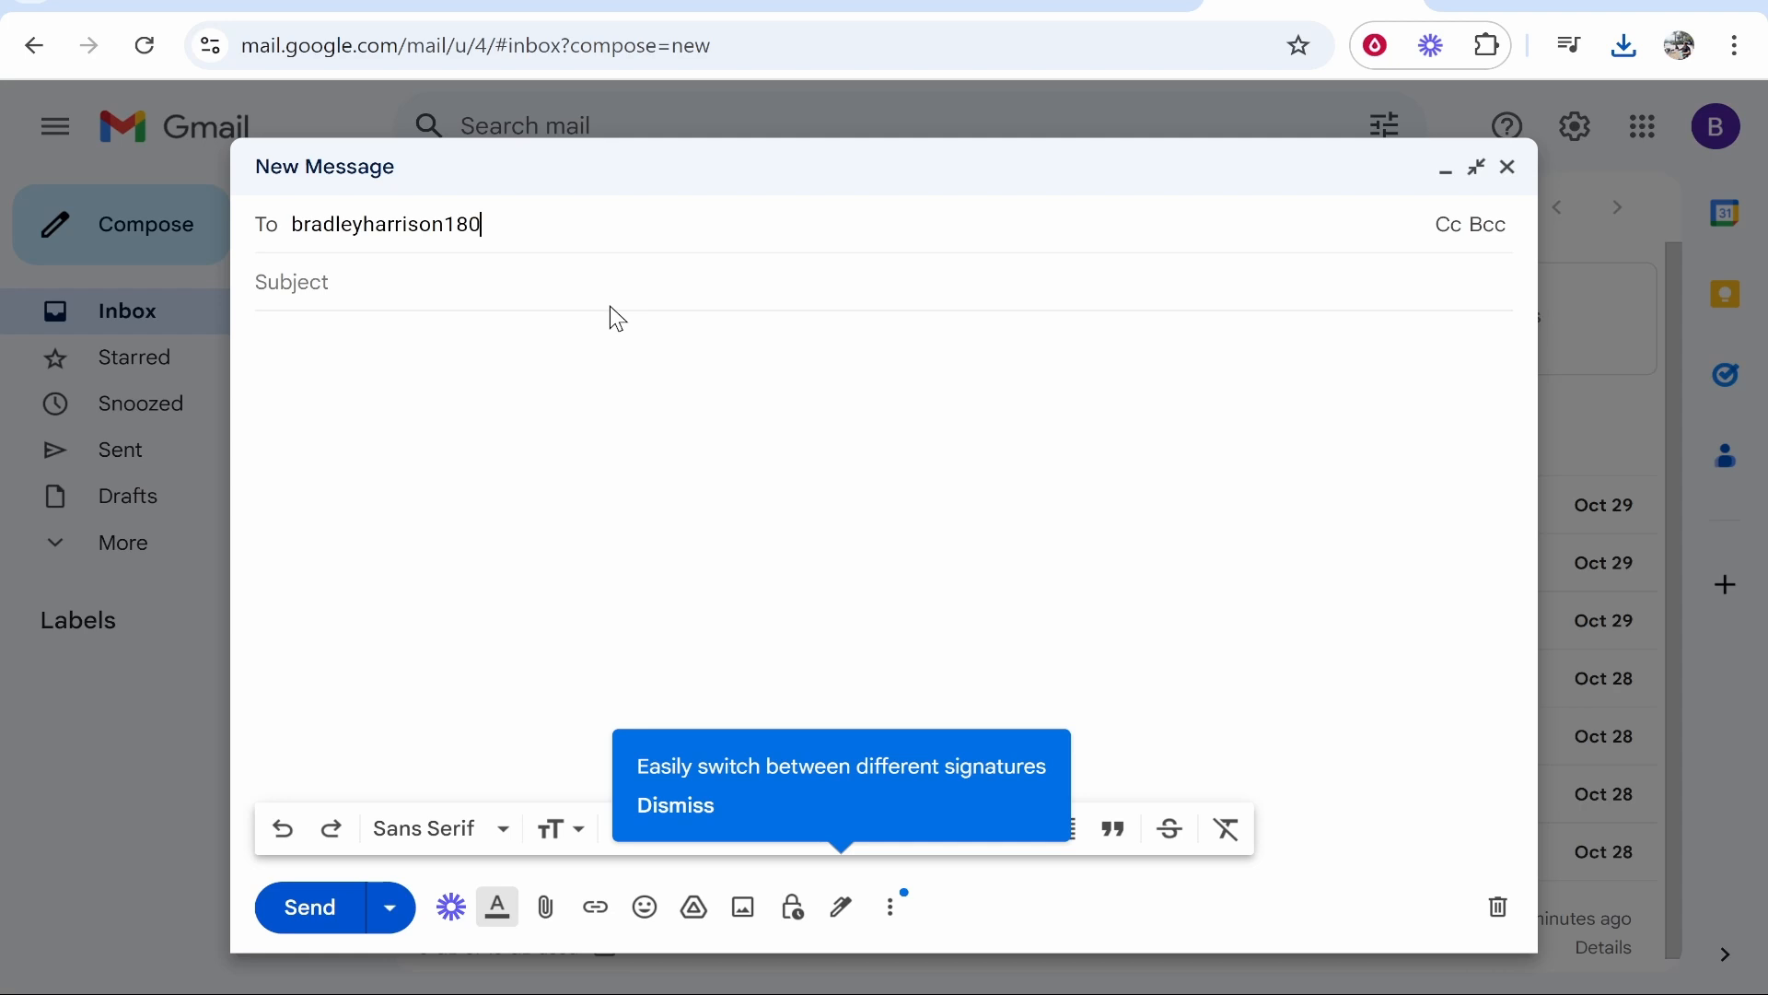
{"action": "type", "text": "Canva Presentation"}
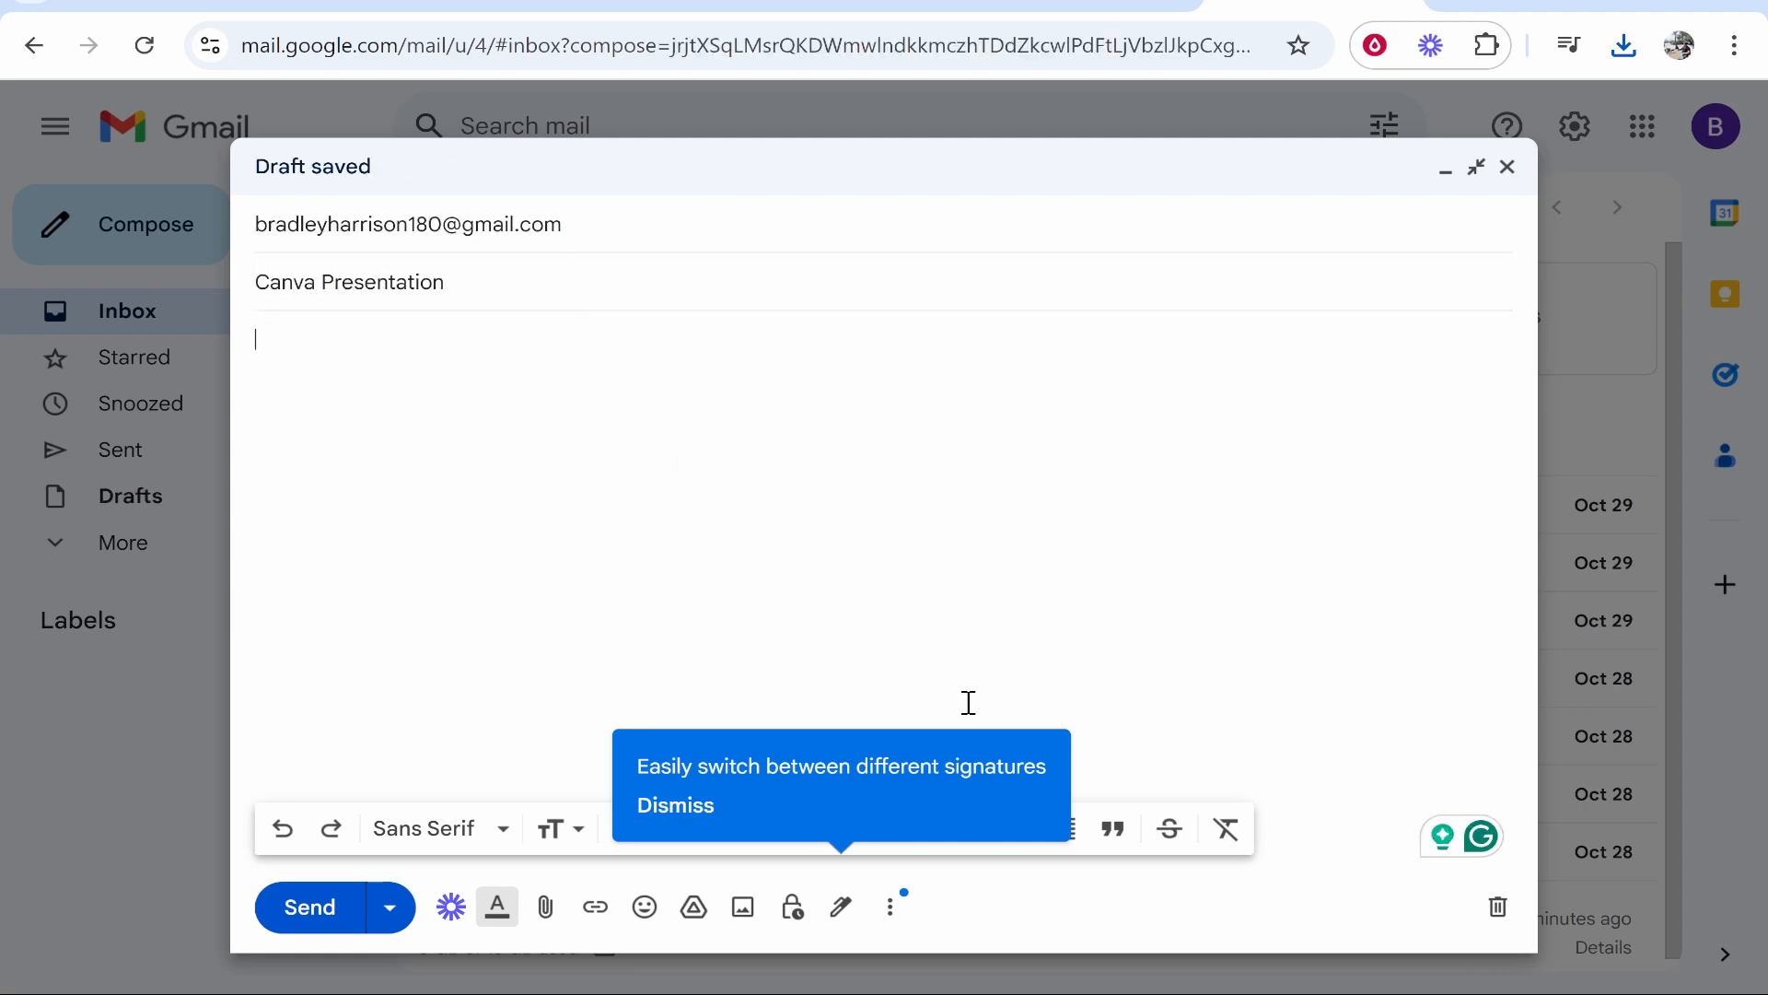
{"action": "mouse_move", "coordinate": [544, 905]}
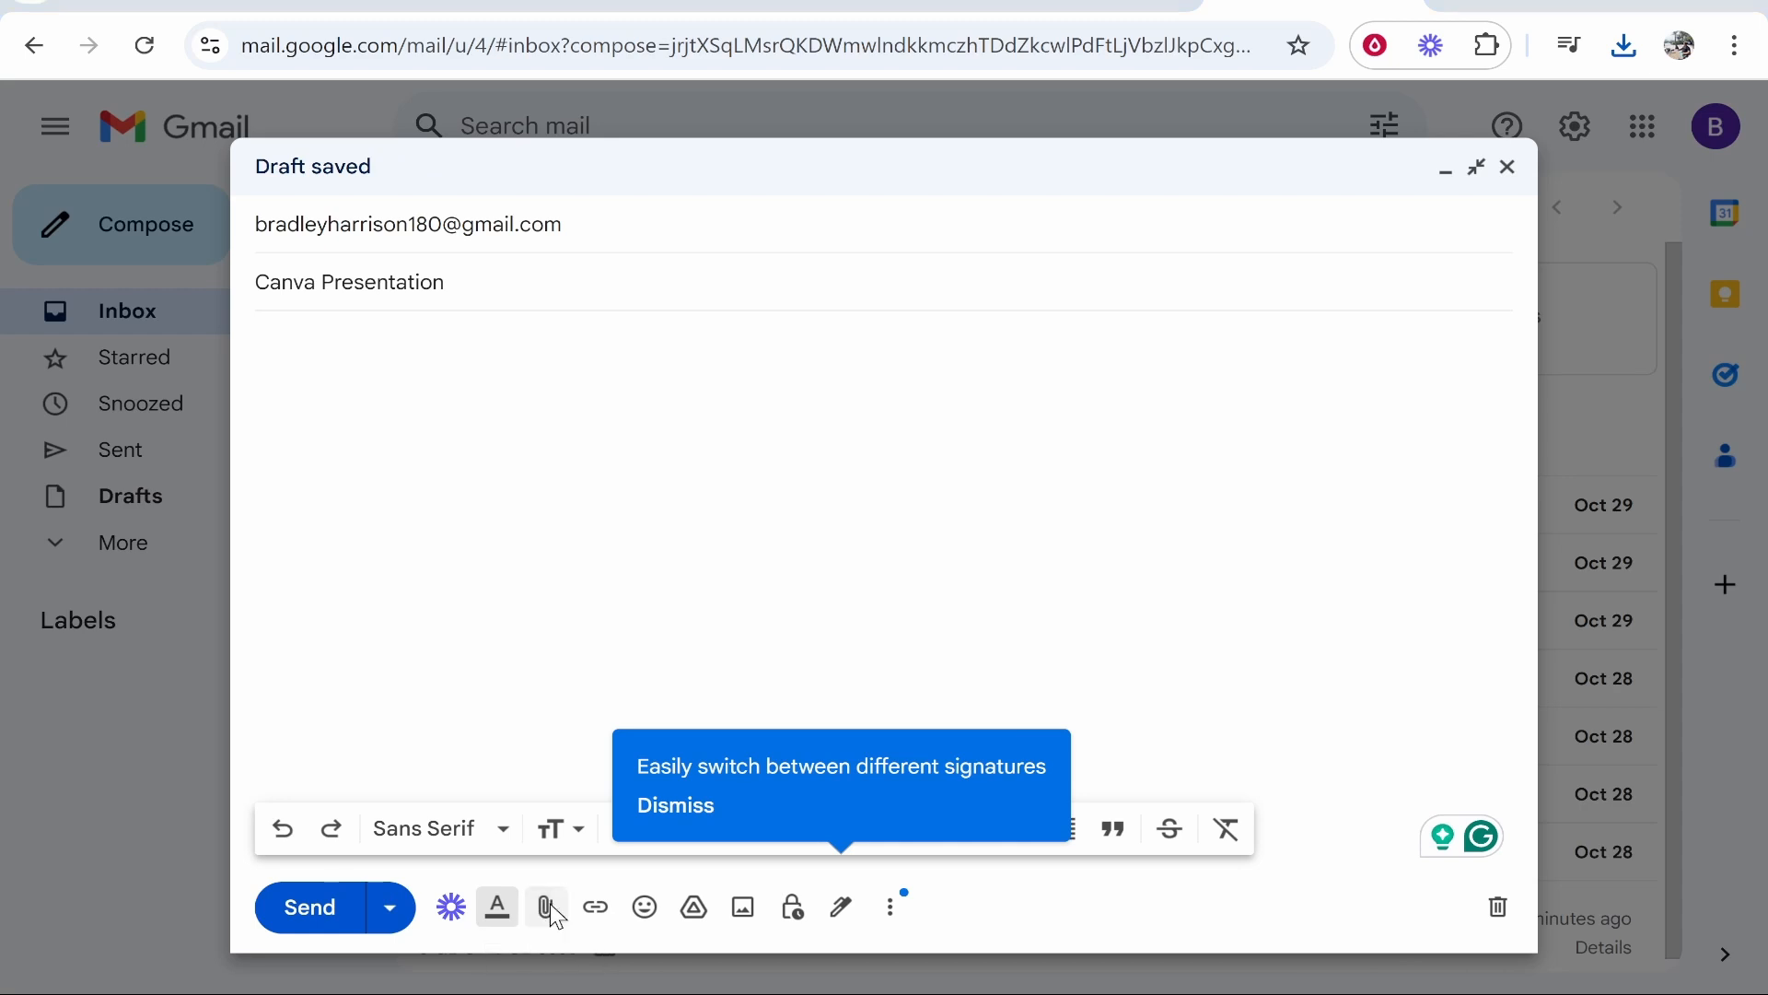
Step: Attach 'Untitled design.pptx' from the Downloads folder to the draft
{"action": "left_click", "coordinate": [547, 906]}
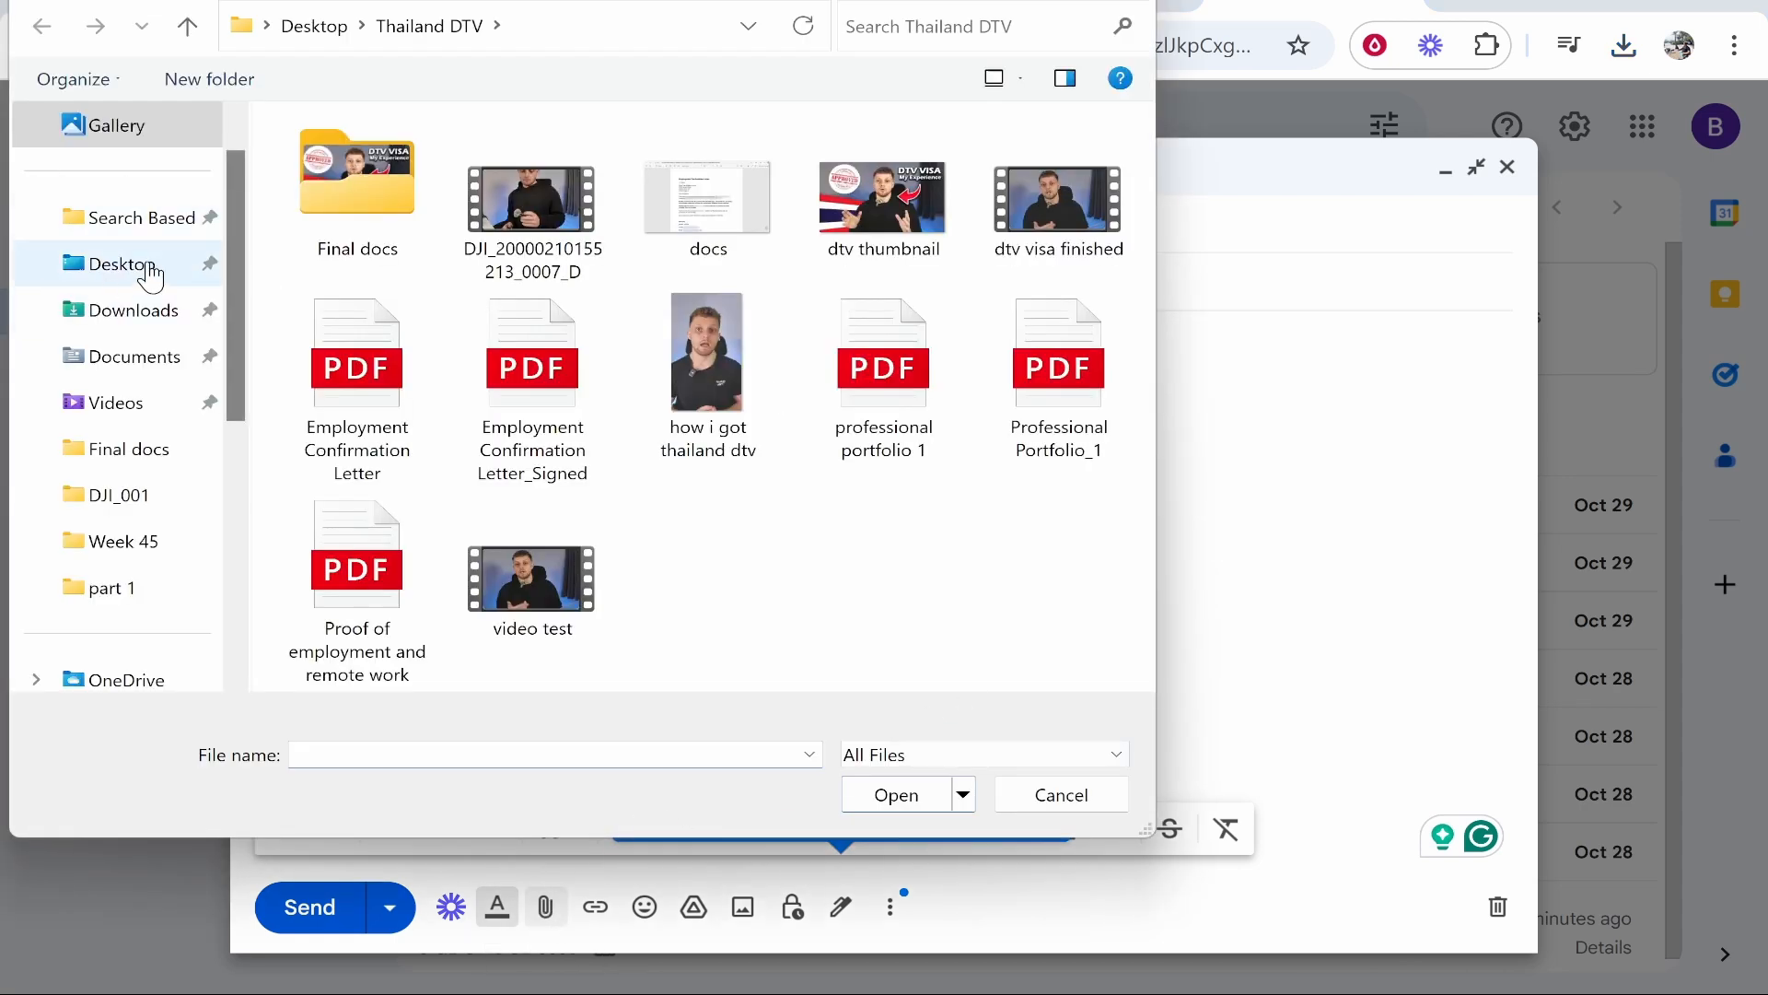
{"action": "left_click", "coordinate": [133, 311]}
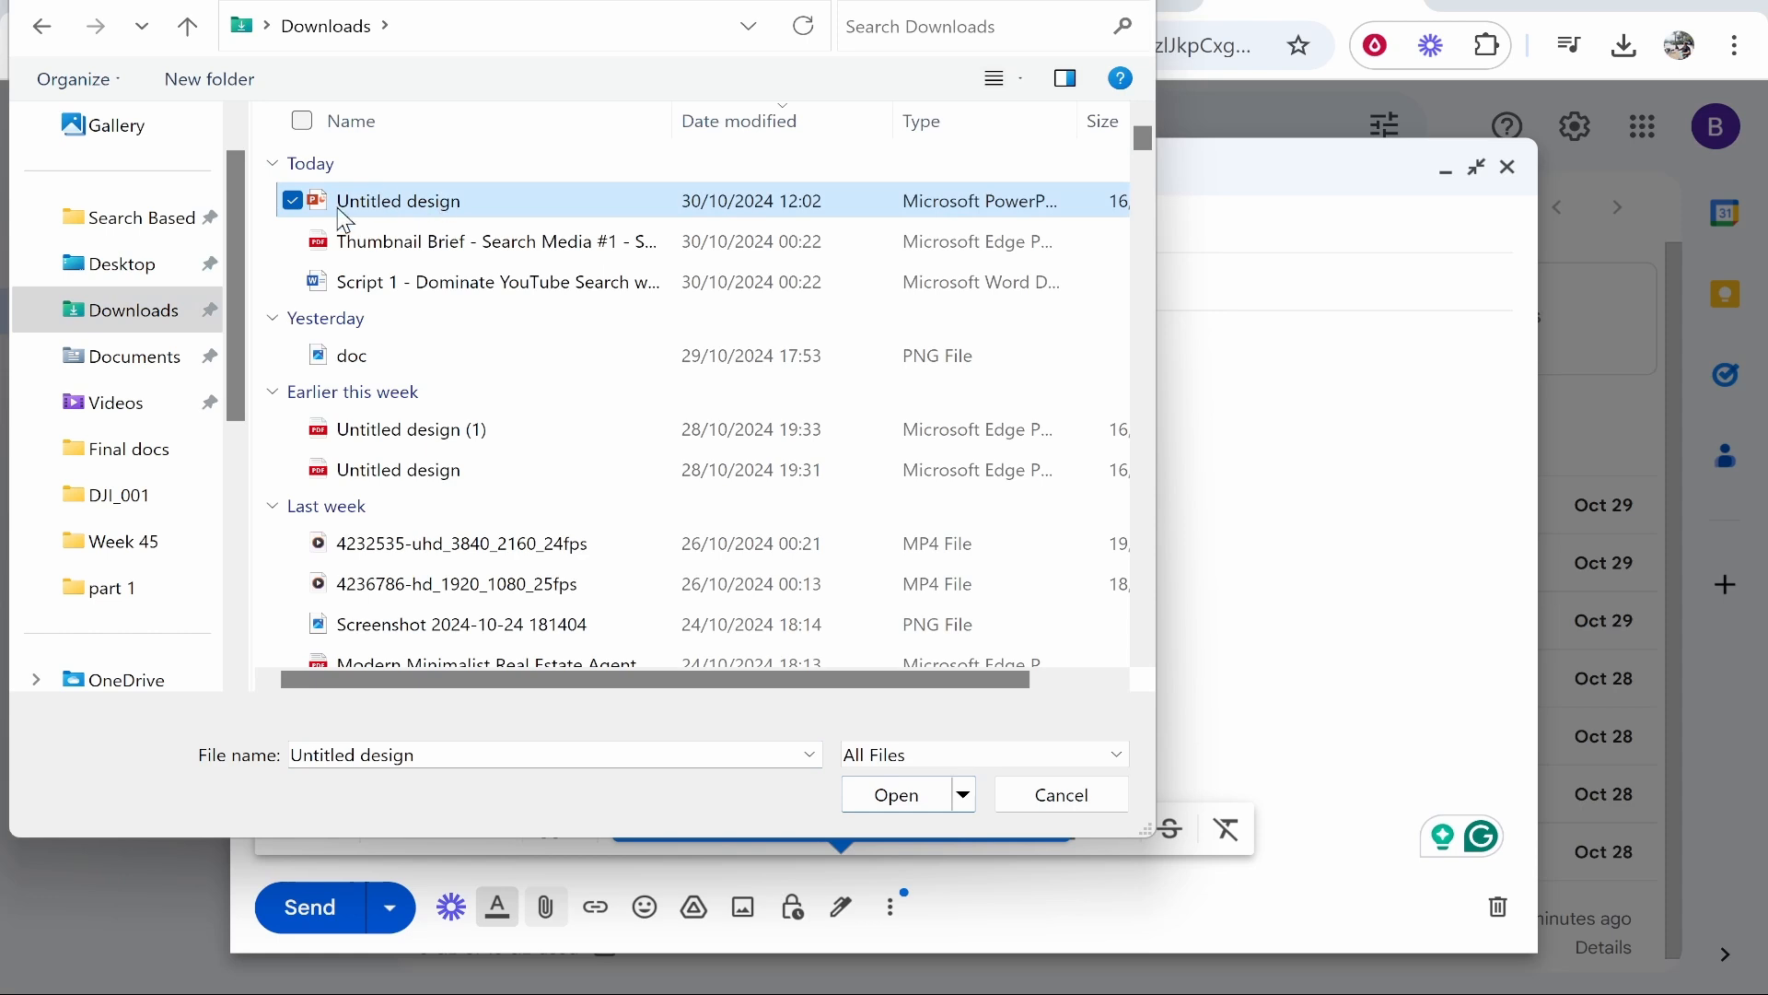
{"action": "left_click", "coordinate": [894, 794]}
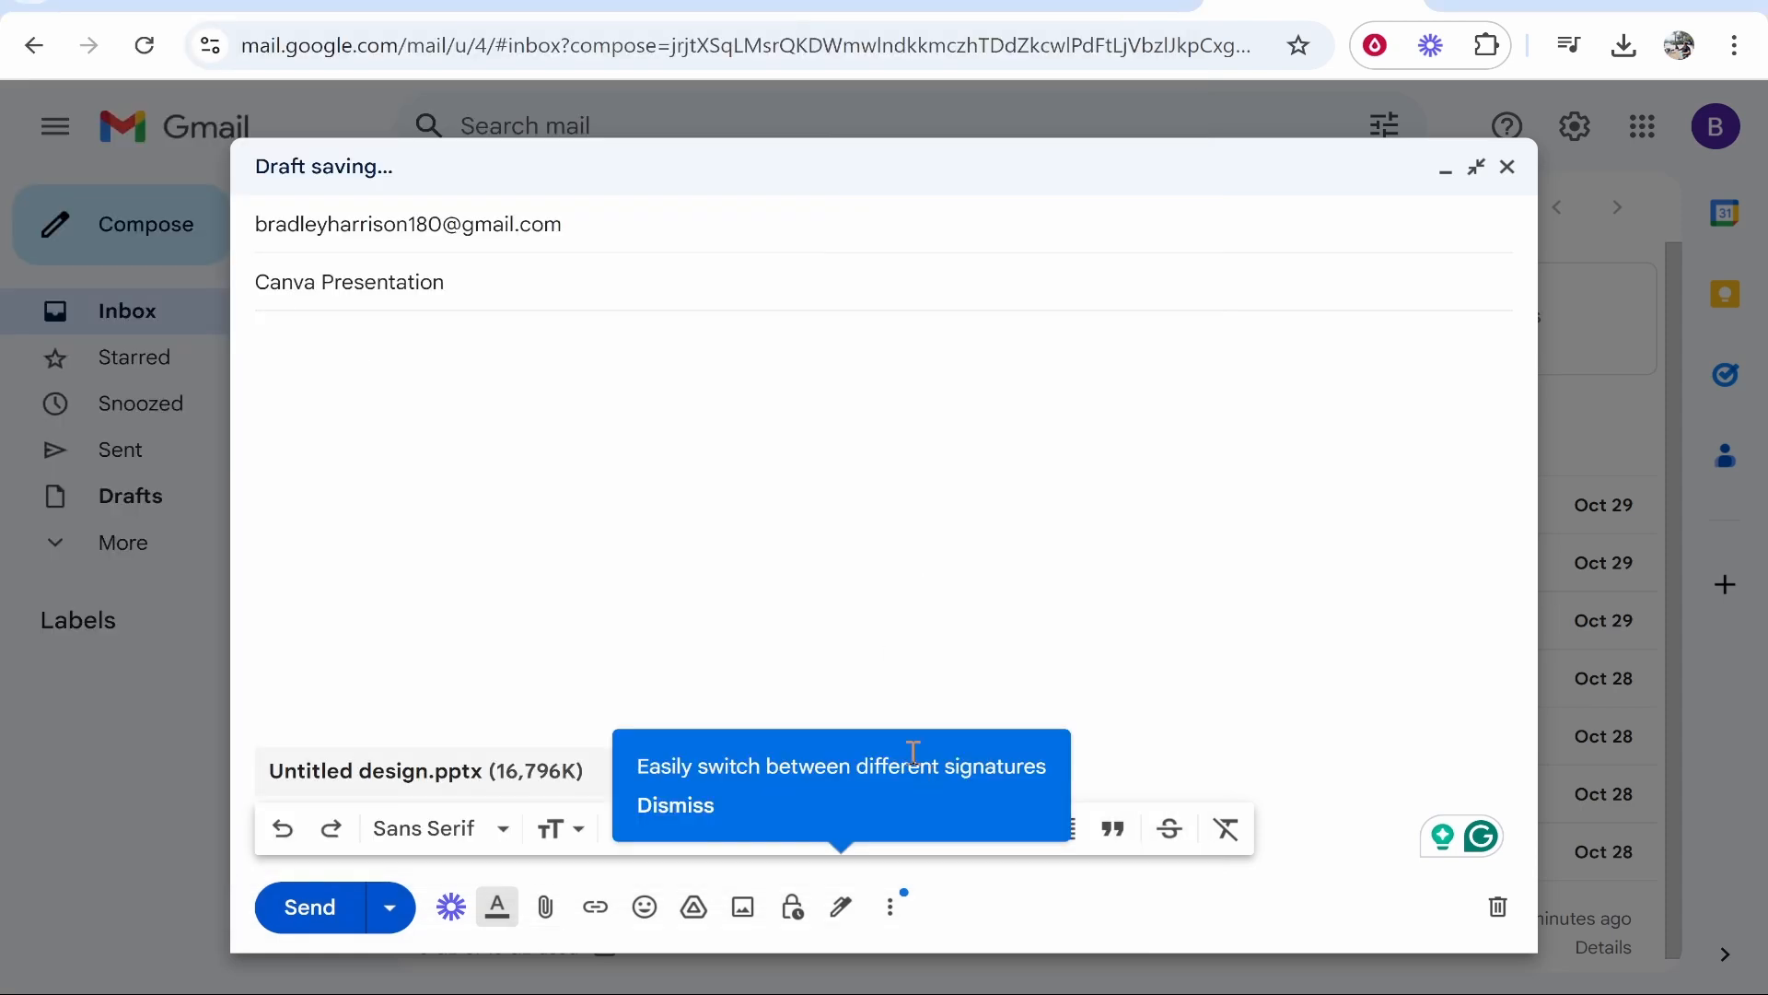
{"action": "mouse_move", "coordinate": [842, 908]}
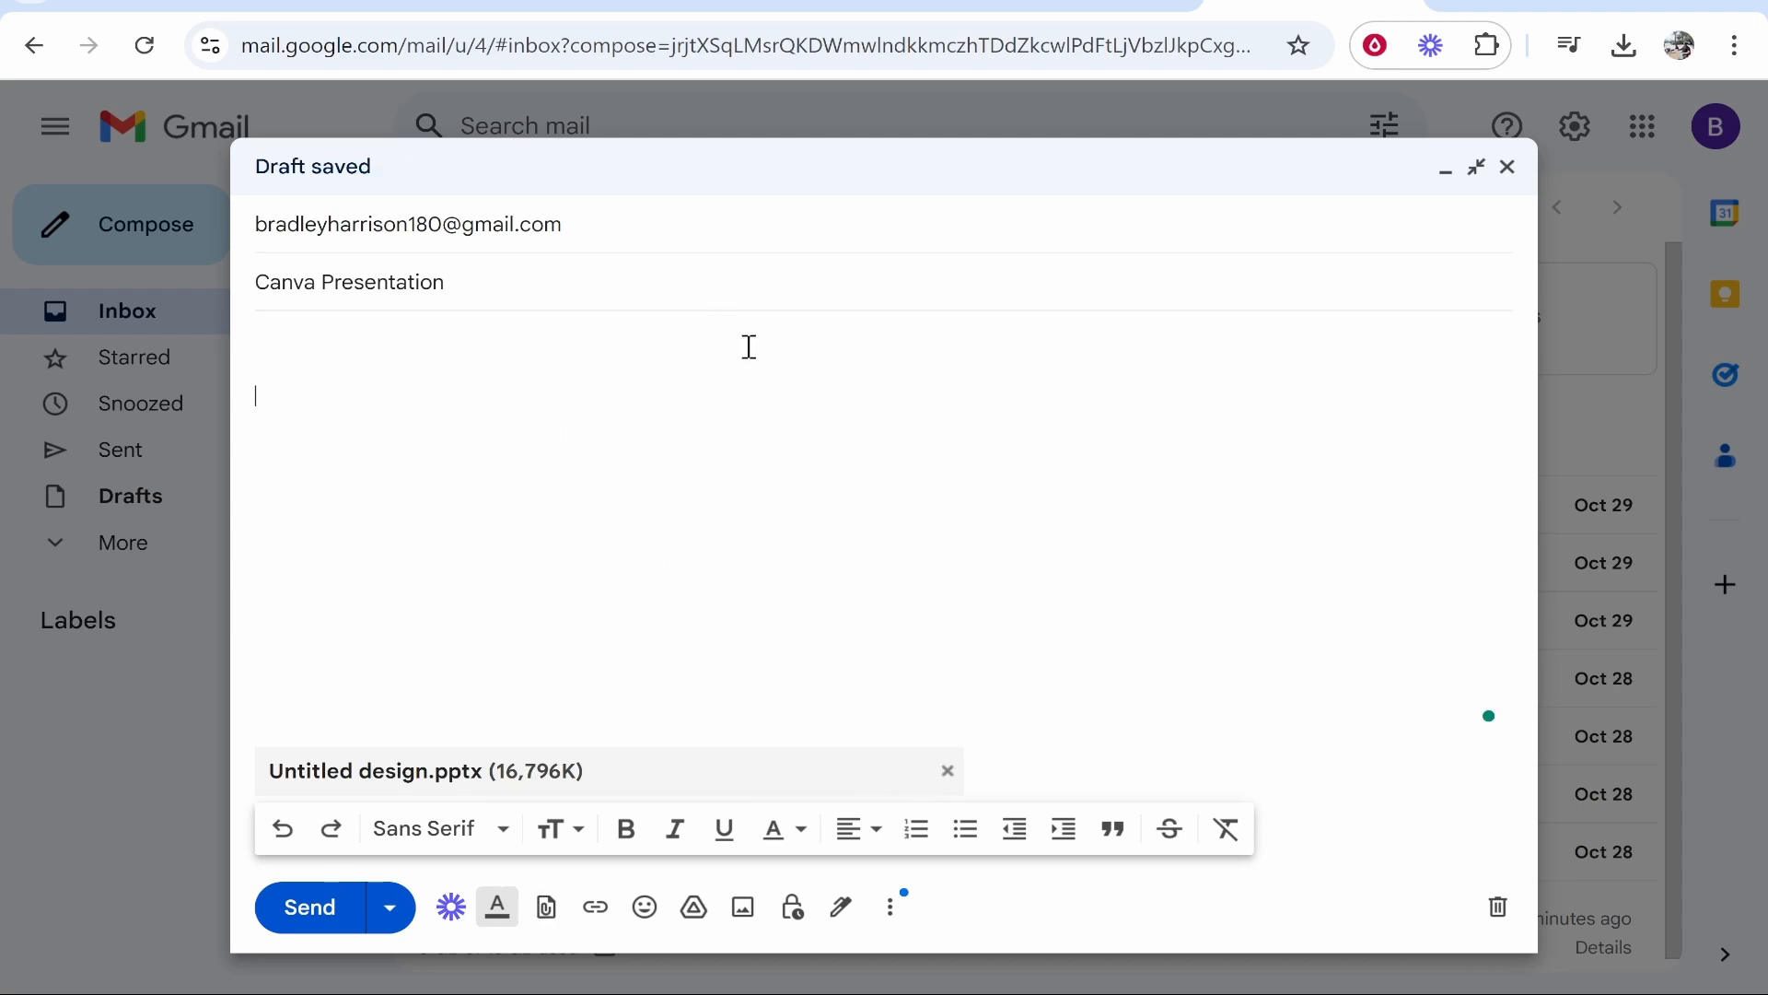
Step: Paste the Canva public view link into the body and send the email
{"action": "type", "text": "https://www.canva.com/design/DAGEvag5mN0/eqUwxtcywqzWafQoFbG1MQ/view?utm_content=DAGEvag5mN0&utm_campaign=designshare&utm_medium=link&utm_source=editor"}
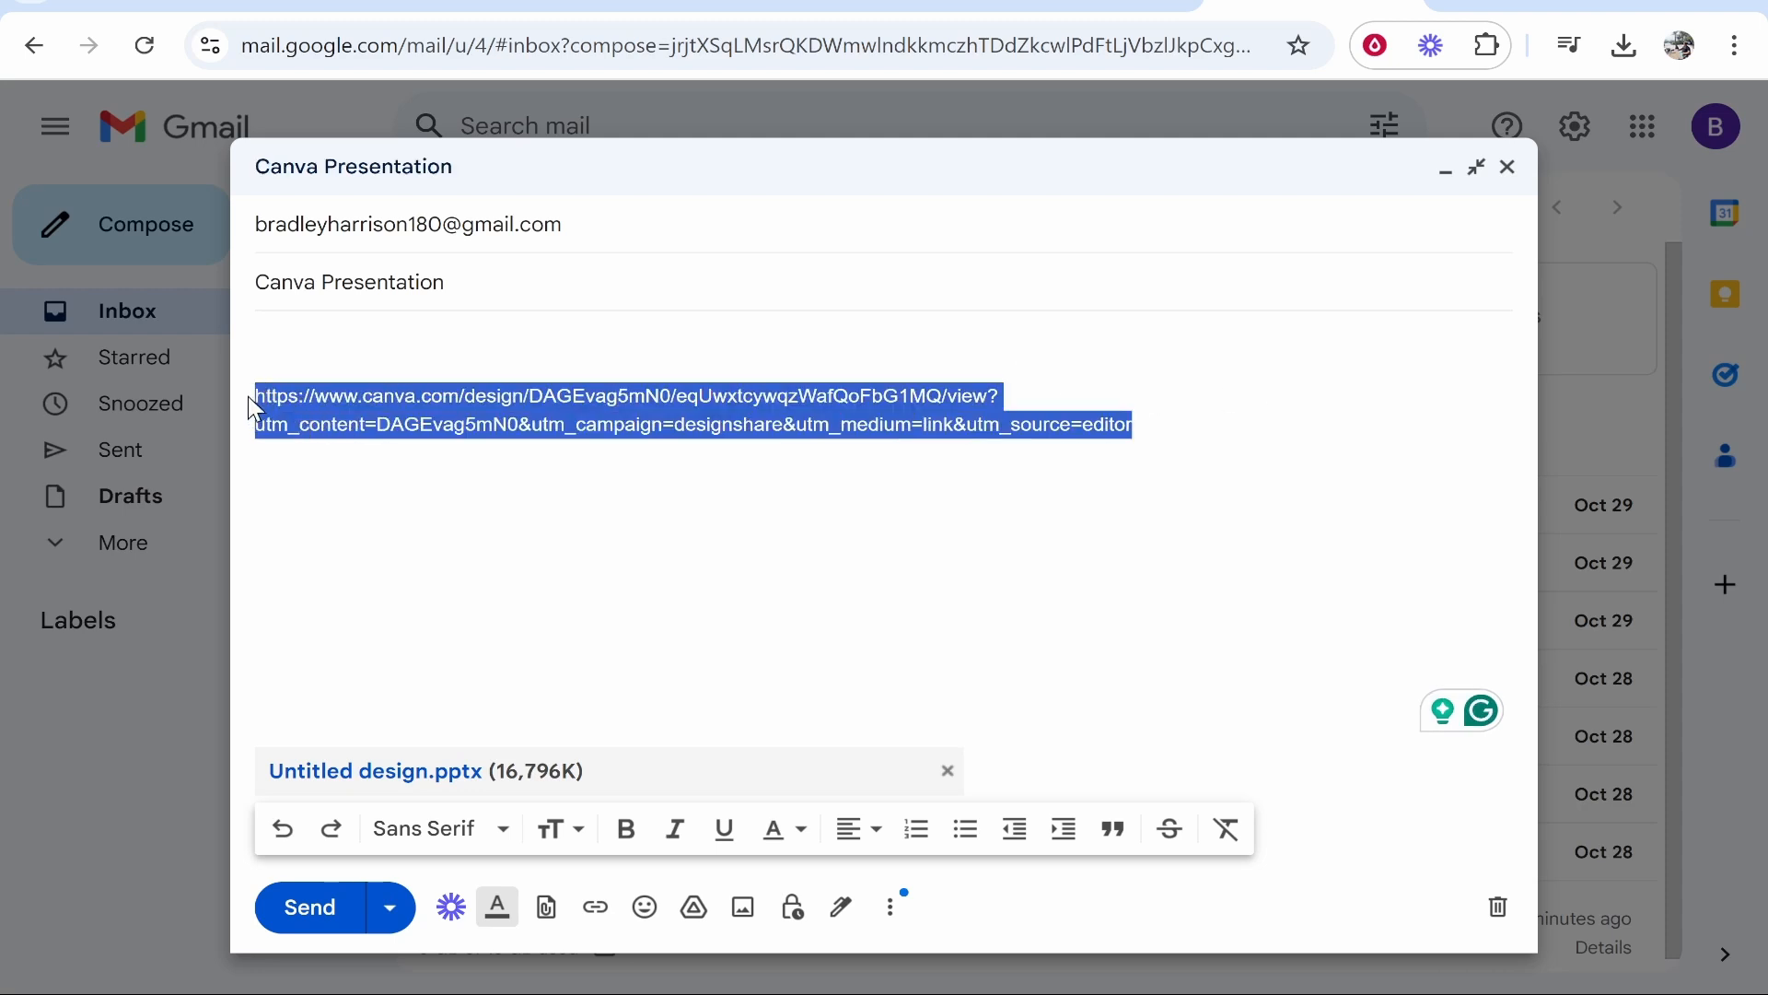
{"action": "left_click", "coordinate": [594, 906]}
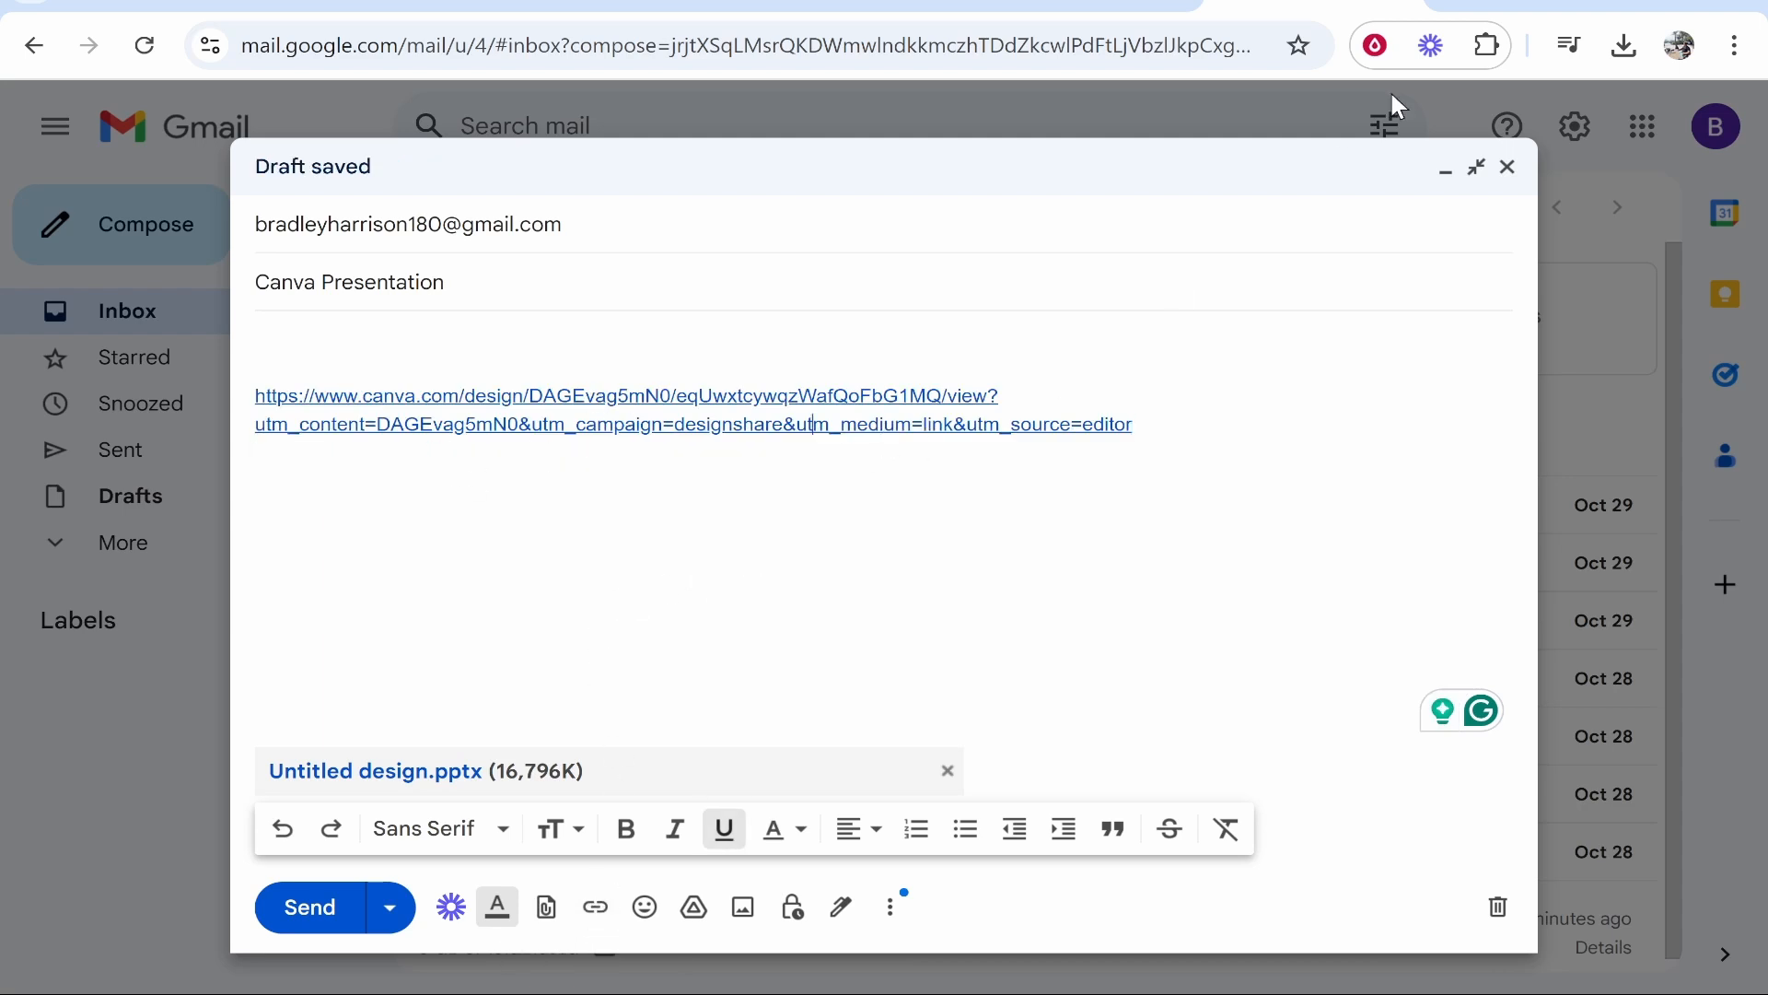
{"action": "left_click", "coordinate": [623, 396]}
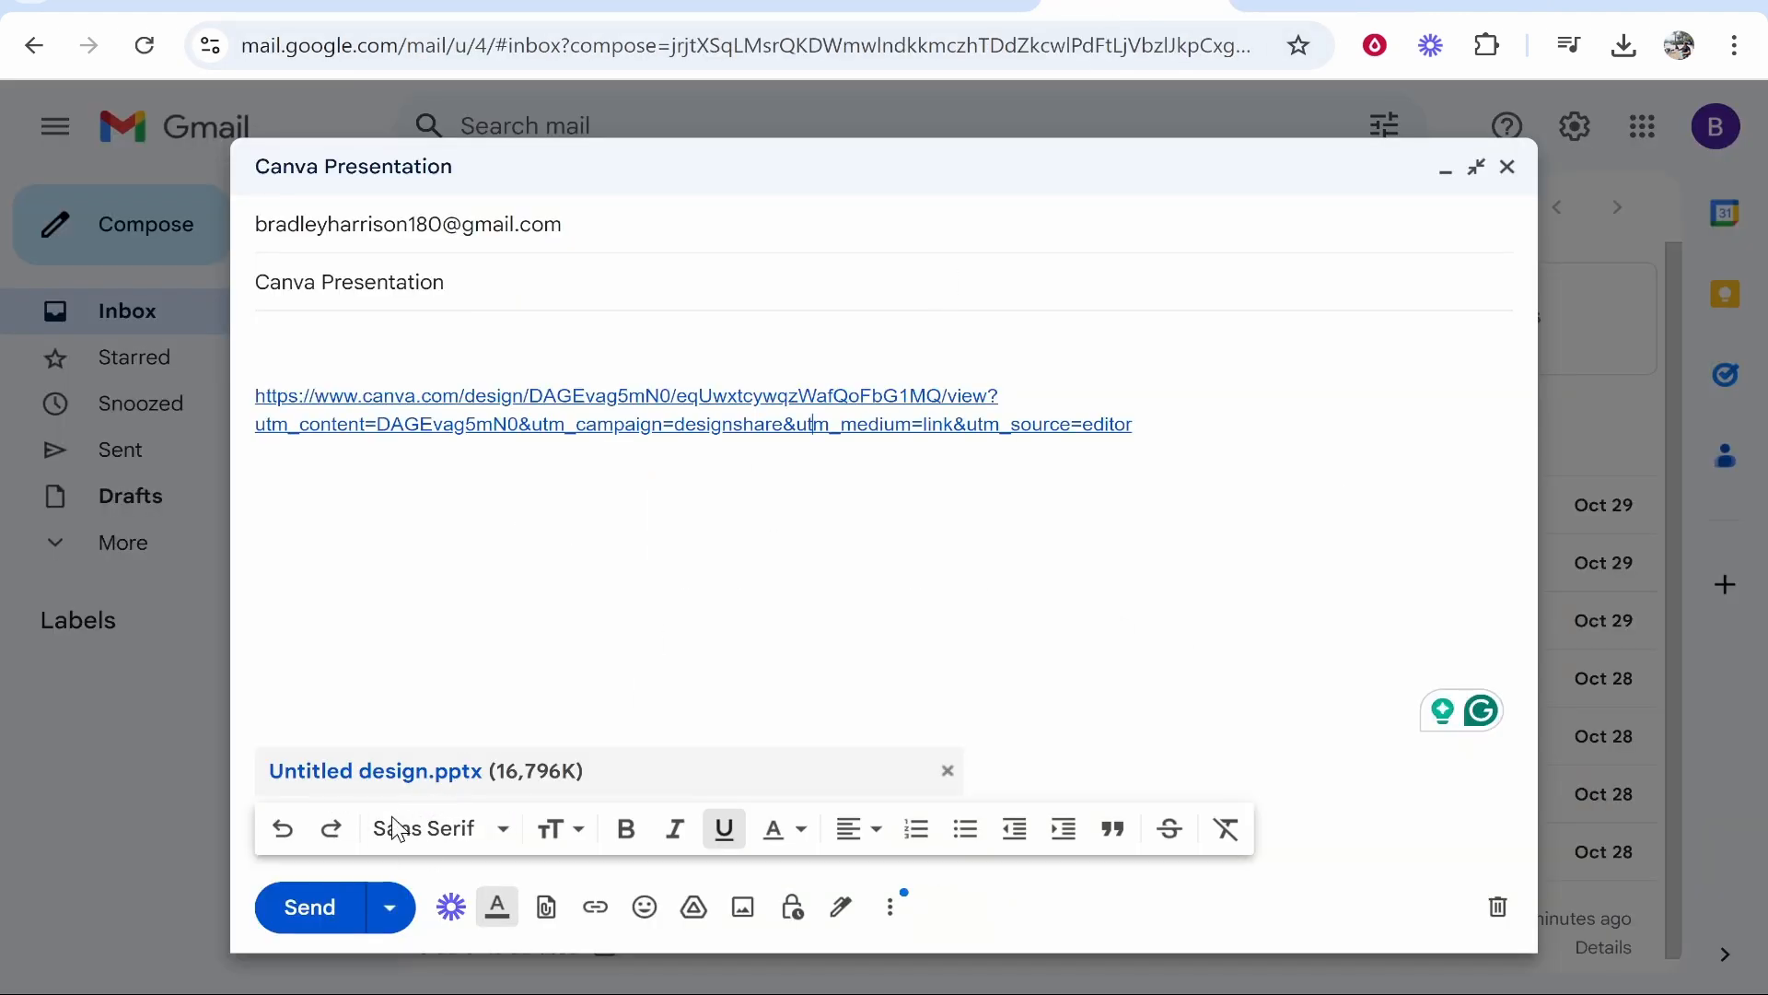
{"action": "left_click", "coordinate": [310, 906]}
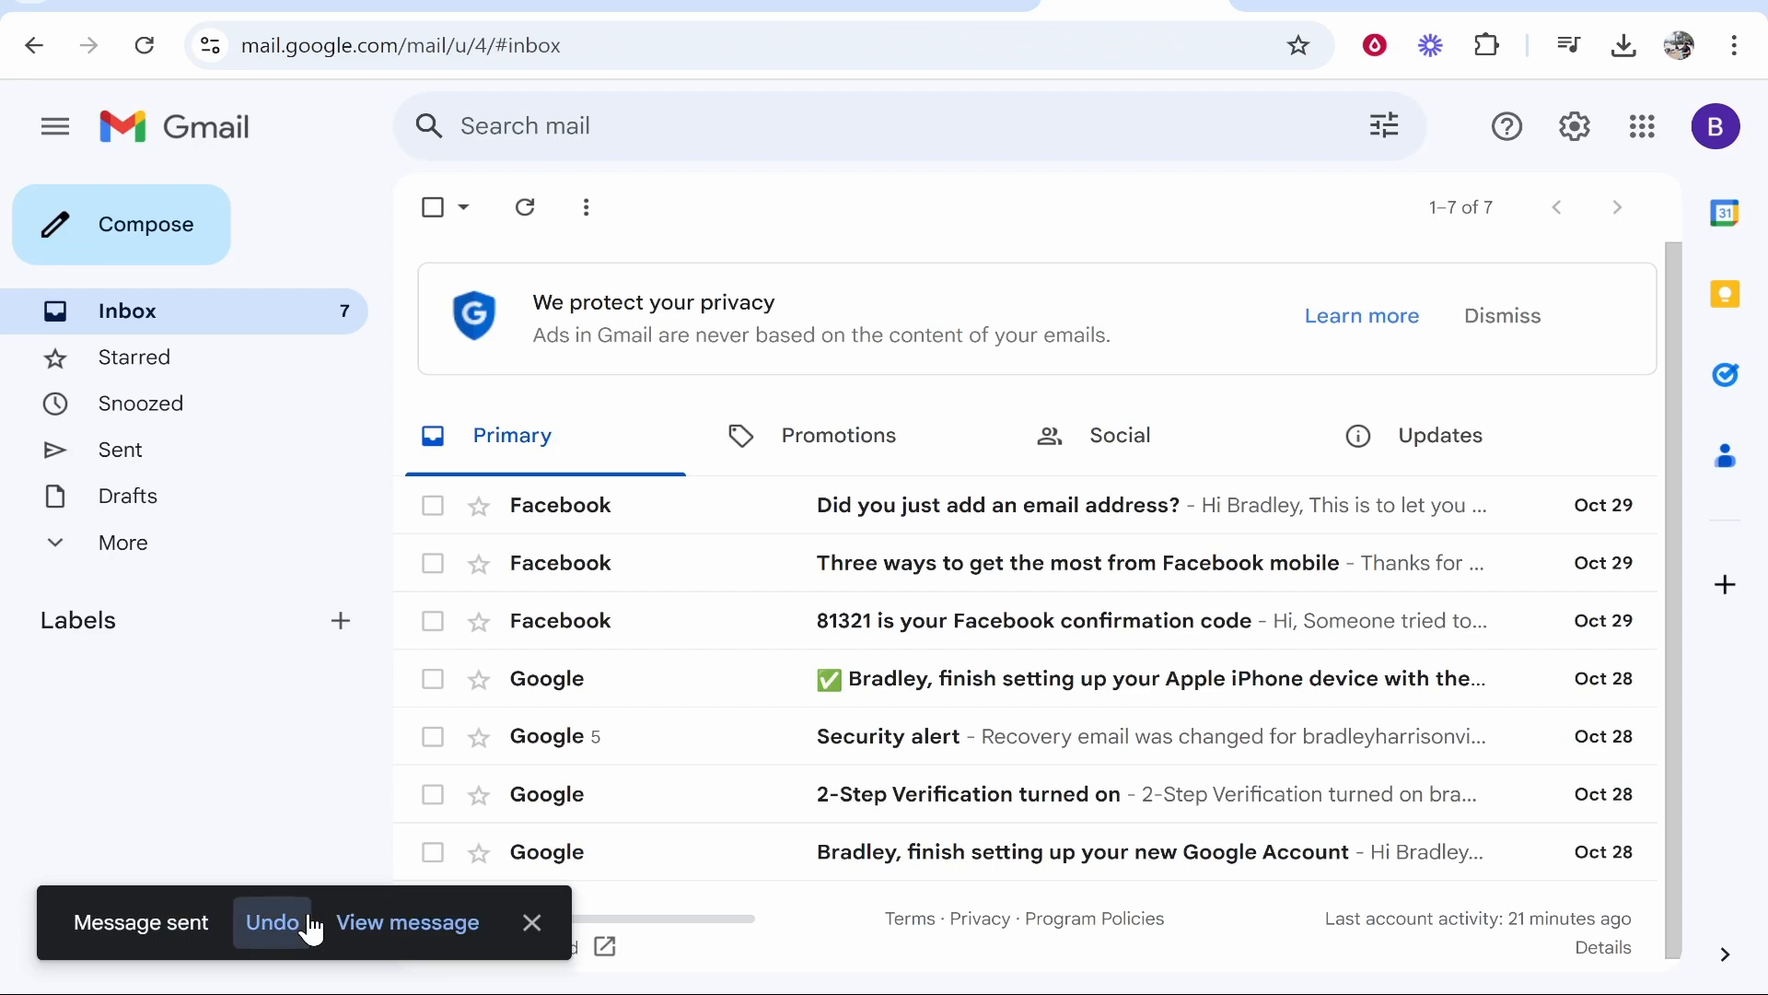
{"action": "mouse_move", "coordinate": [433, 736]}
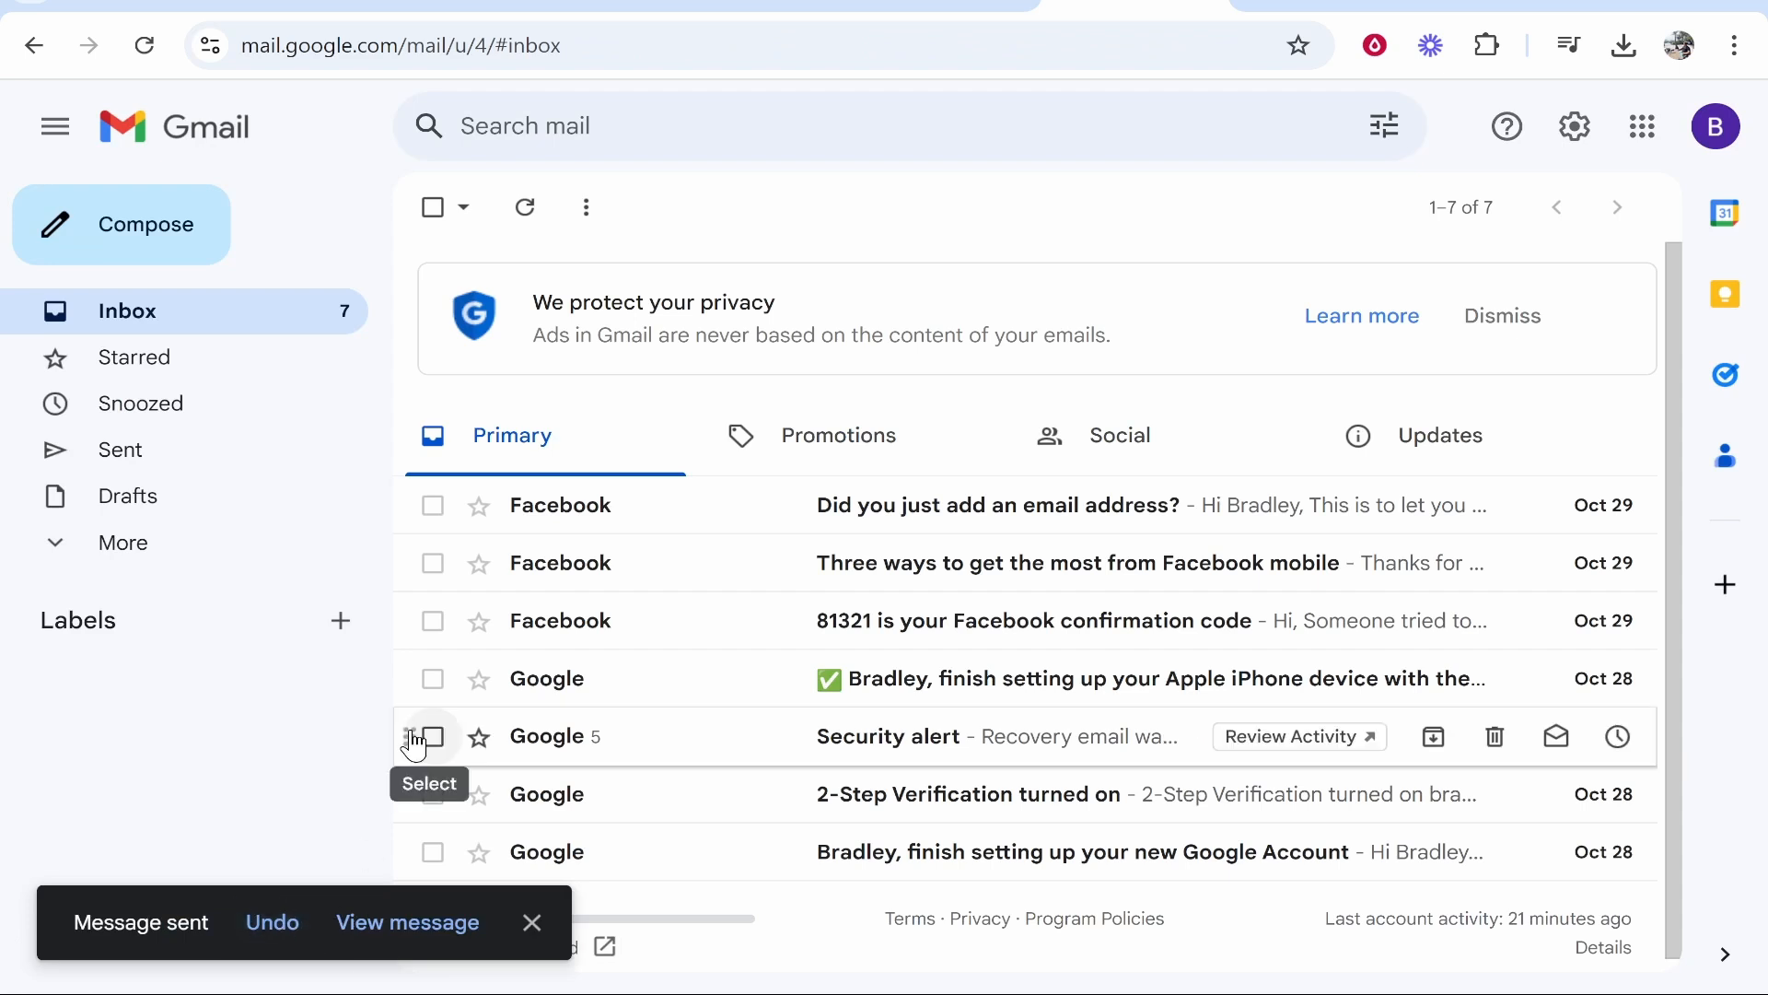